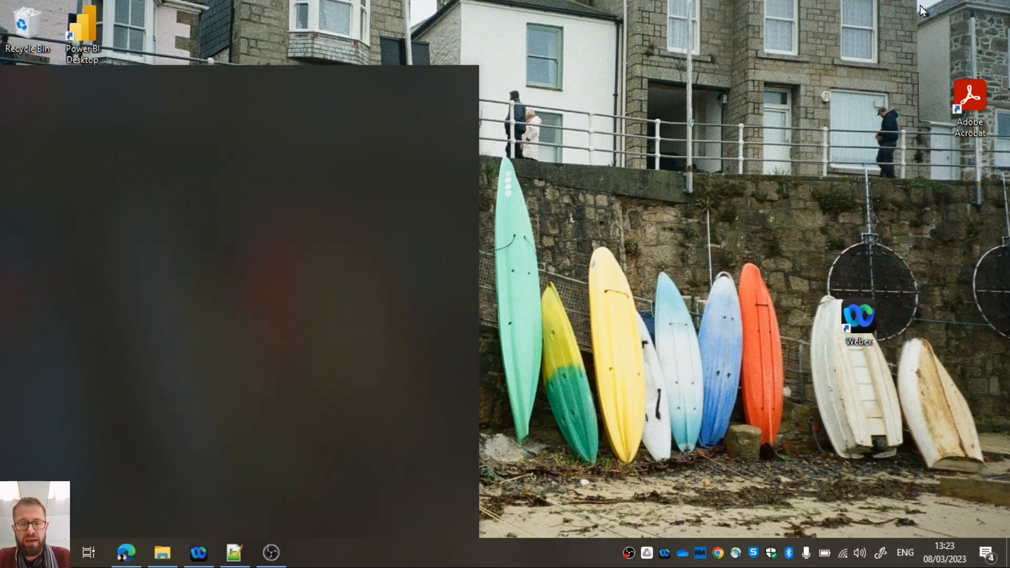
Launch Filius by searching 'filius' in the Start menu
type("filius")
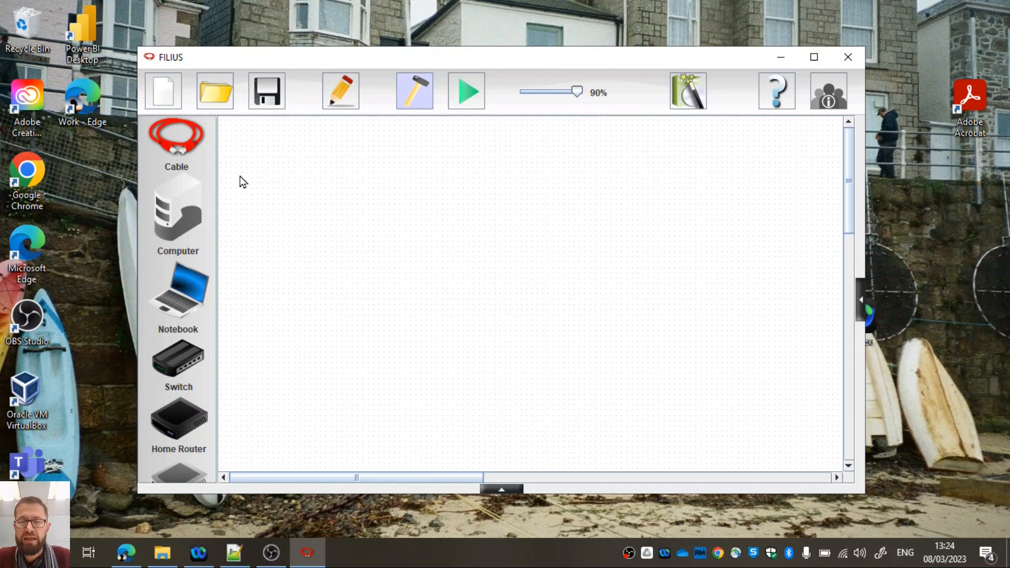
mouse_move(365, 160)
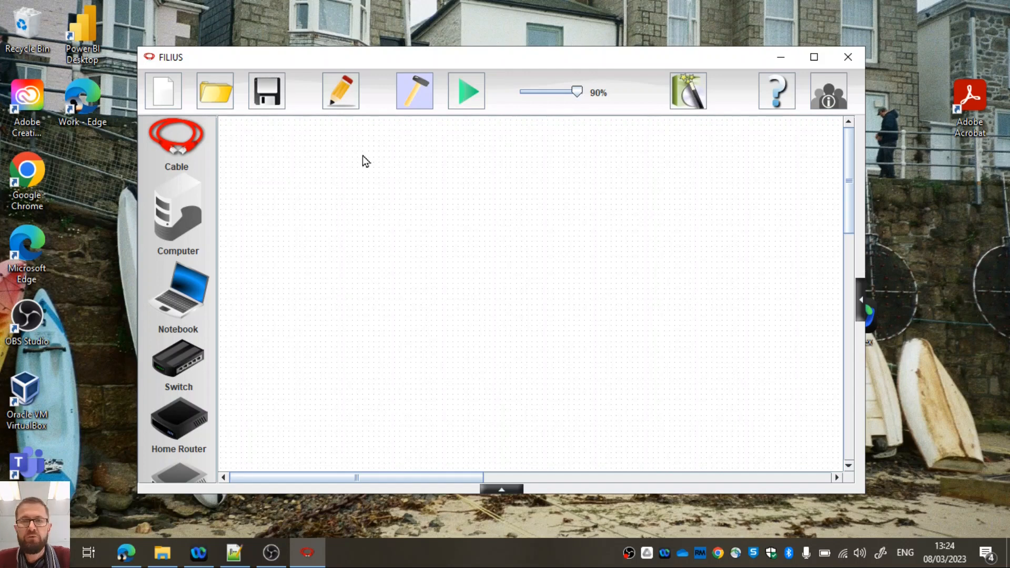
Maximize the Filius window so the design canvas fills the screen
left_click(814, 57)
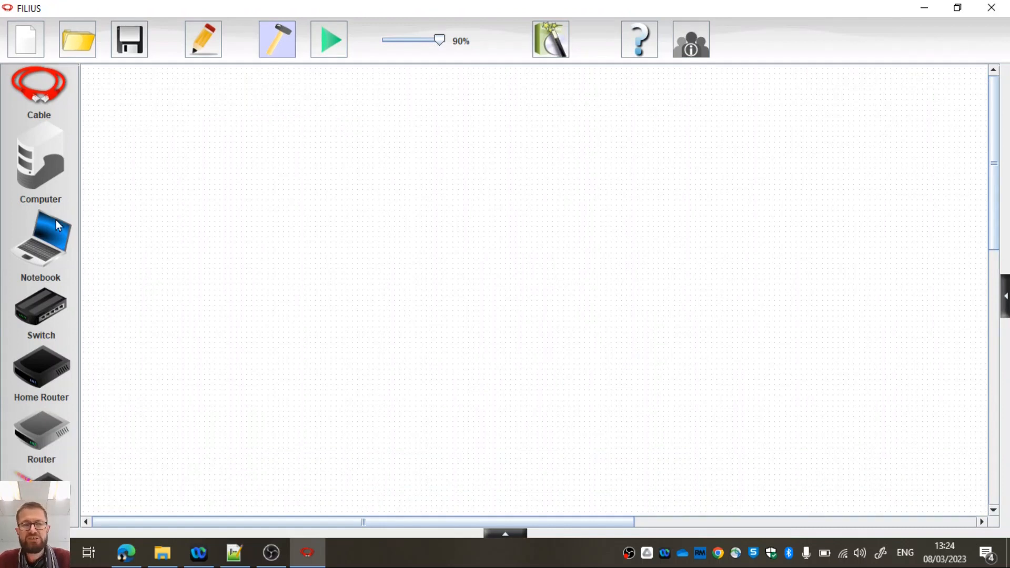
mouse_move(389, 272)
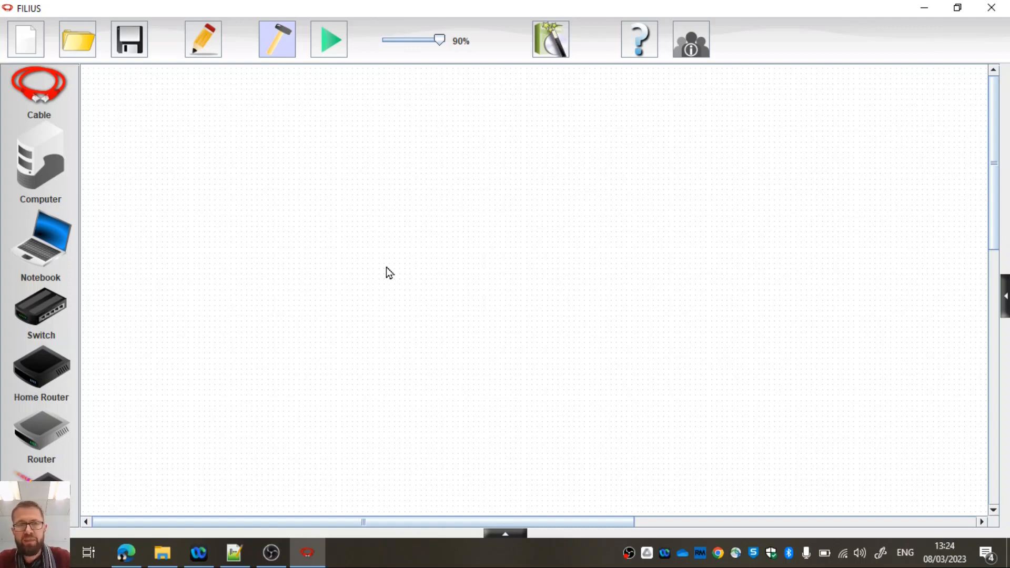
mouse_move(57, 403)
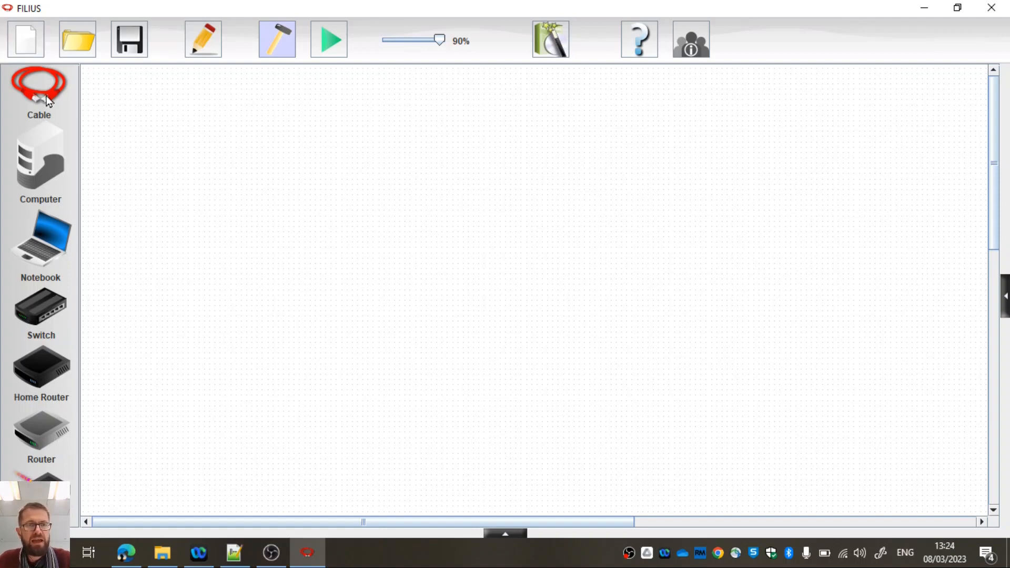
mouse_move(51, 322)
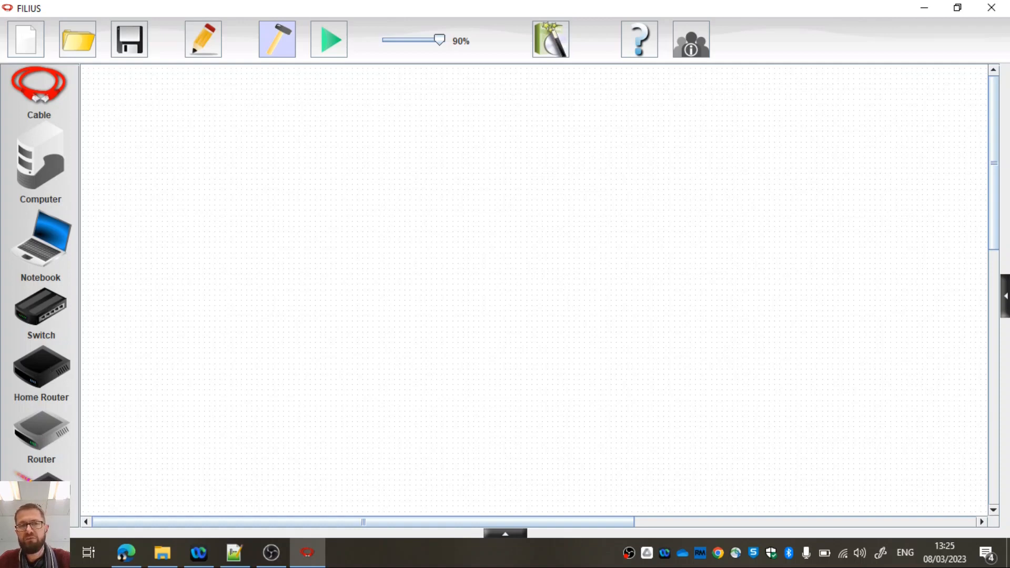
mouse_move(103, 309)
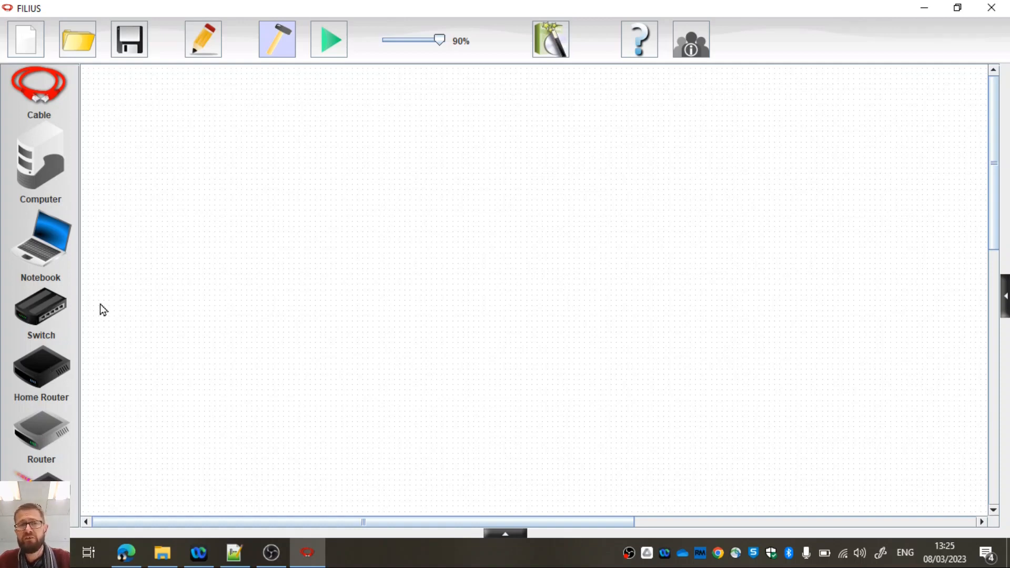
mouse_move(89, 301)
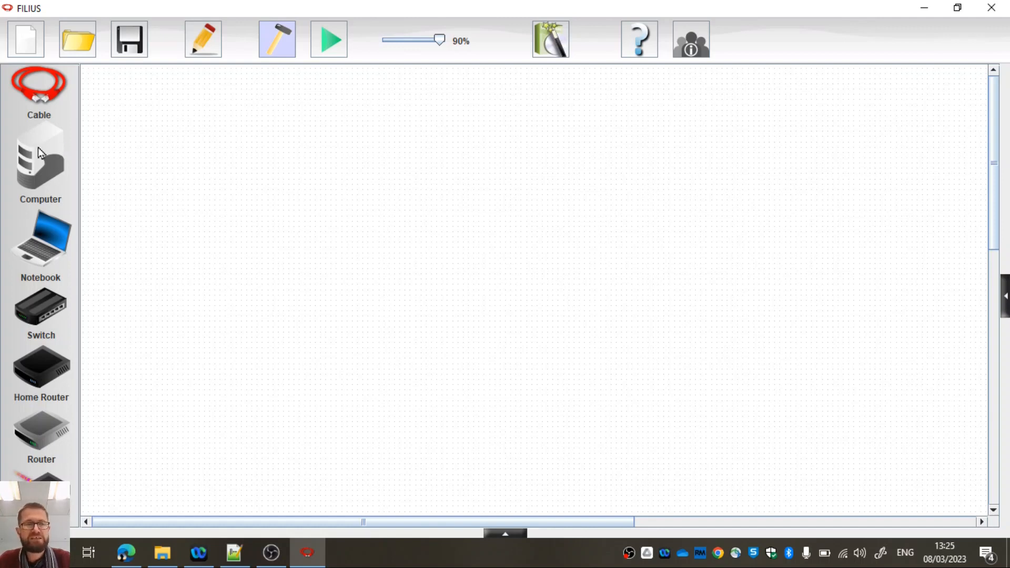
Place a New Computer and a New Notebook side by side on the canvas
left_click_drag(39, 157, 385, 231)
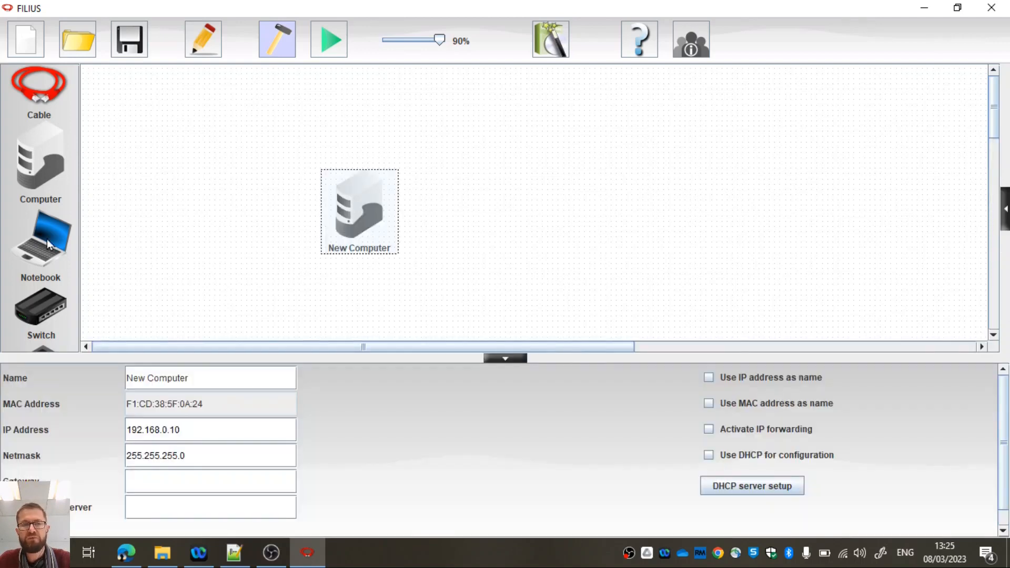
mouse_move(379, 199)
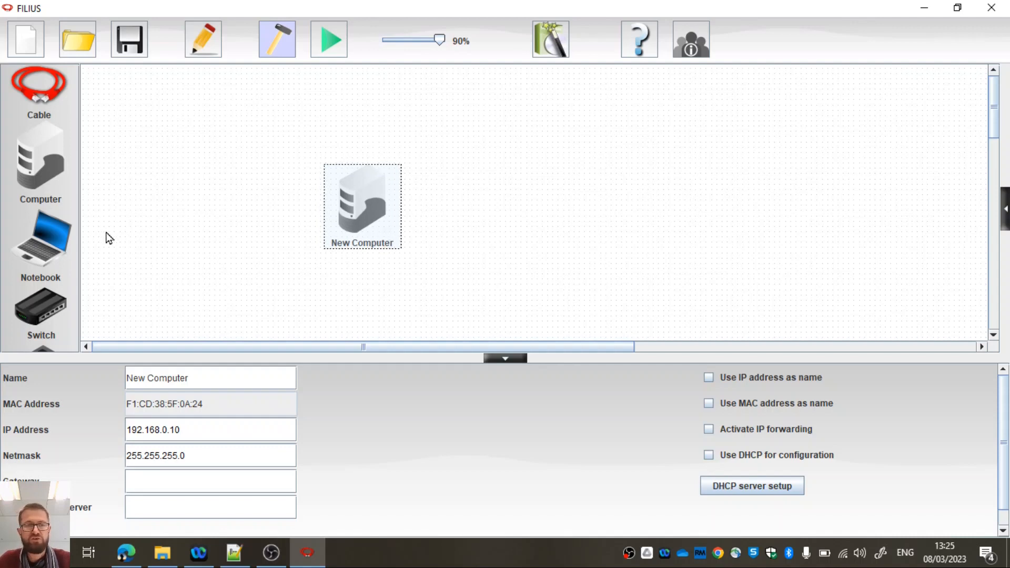
left_click_drag(40, 237, 590, 213)
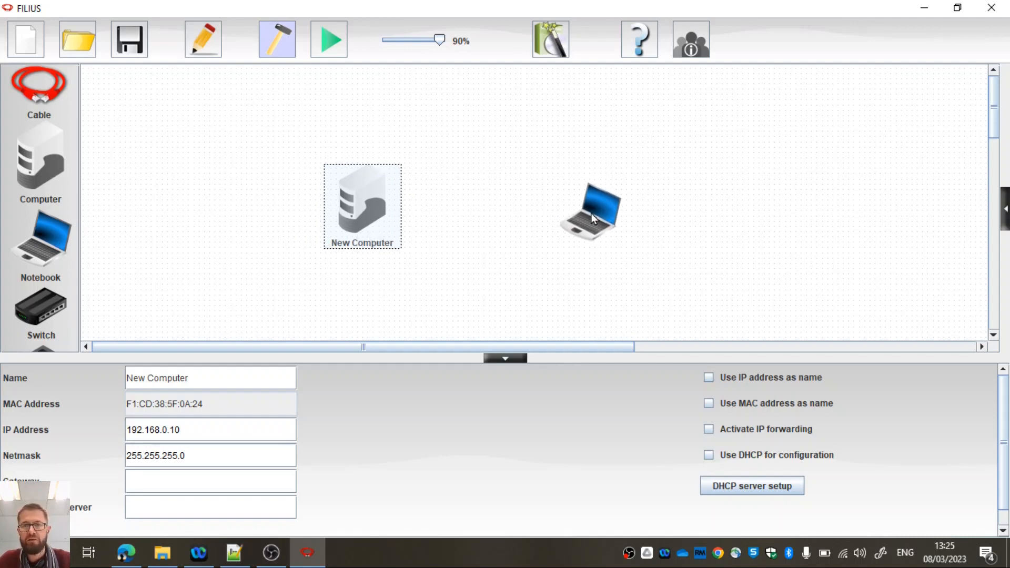
Inspect both devices' settings, confirming each has the default IP 192.168.0.10
left_click(590, 212)
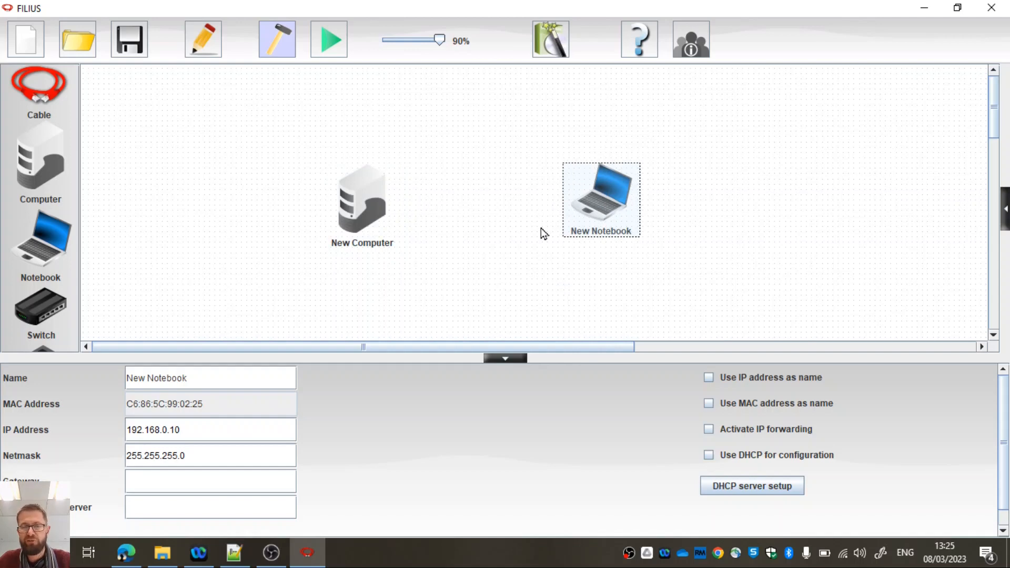
left_click(361, 203)
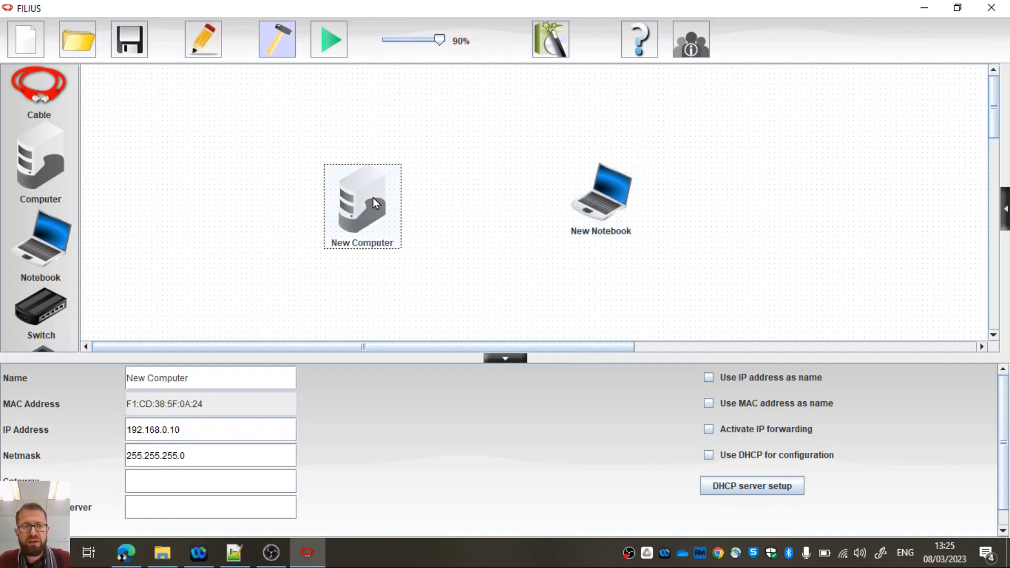
left_click(599, 193)
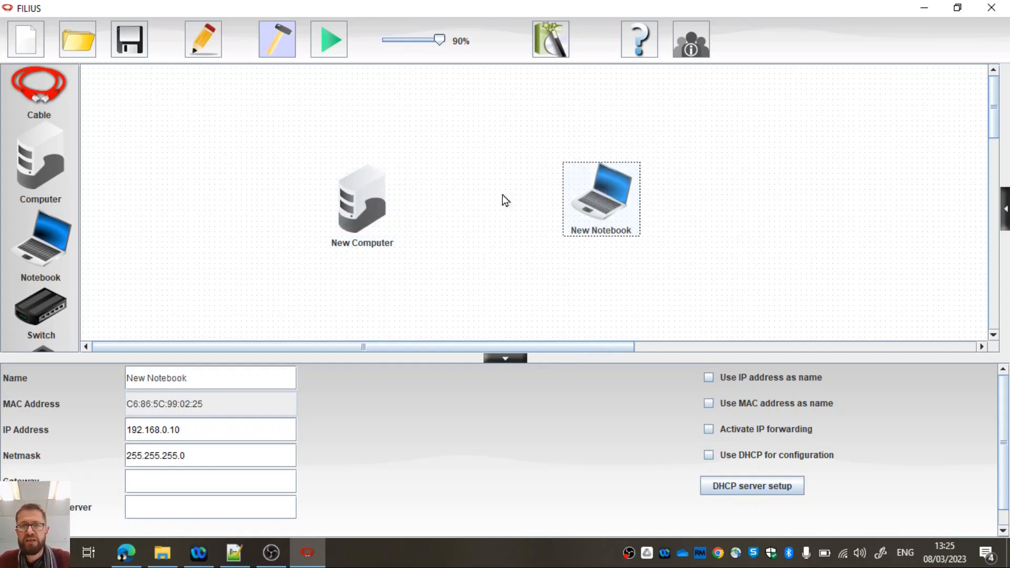
left_click(361, 200)
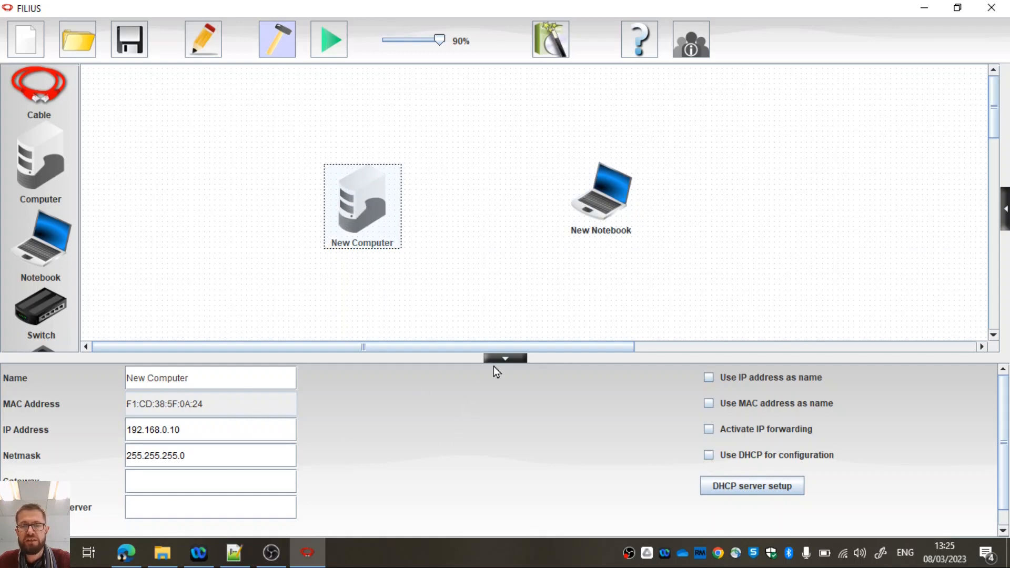
left_click(505, 357)
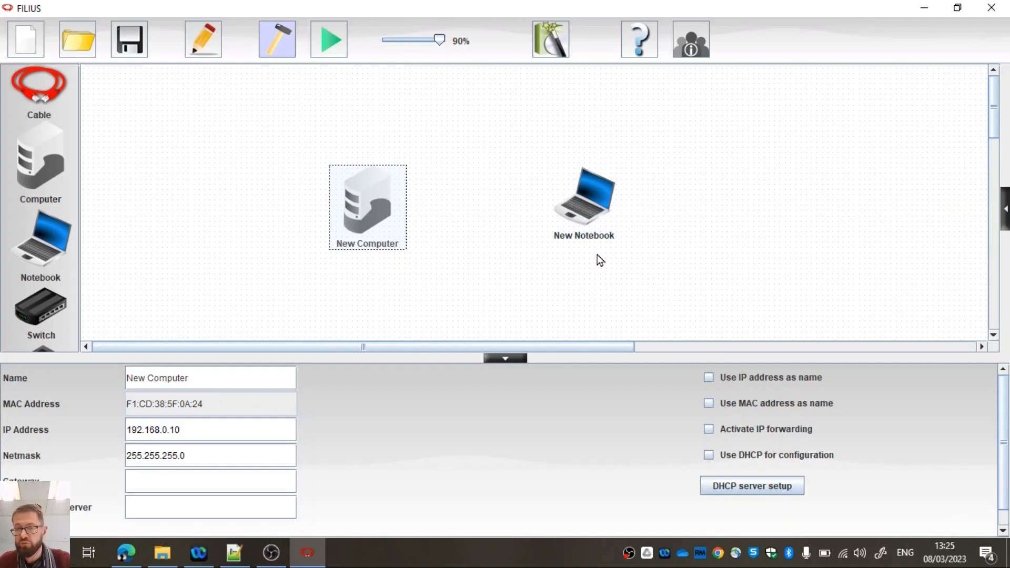
mouse_move(513, 222)
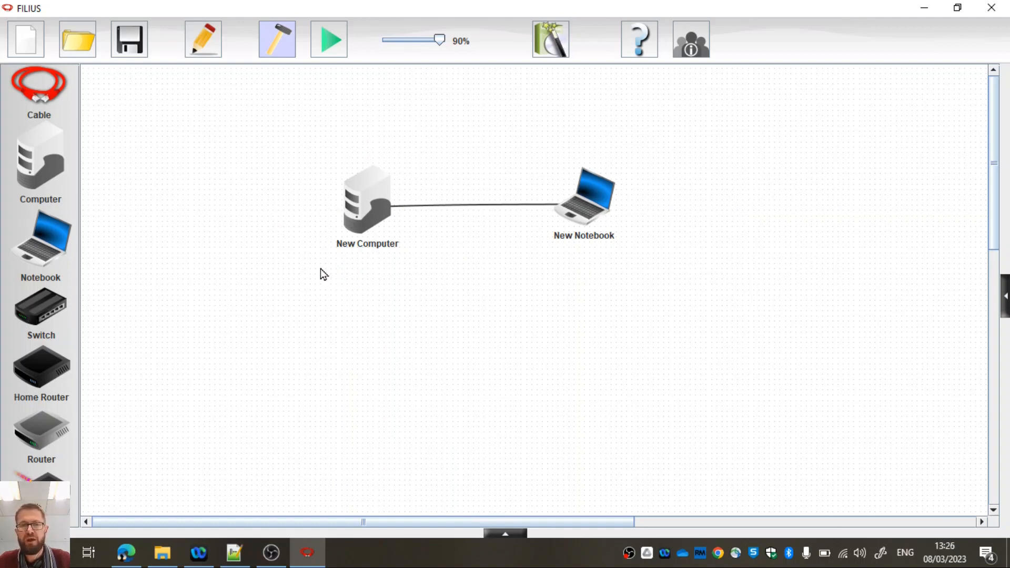
mouse_move(464, 348)
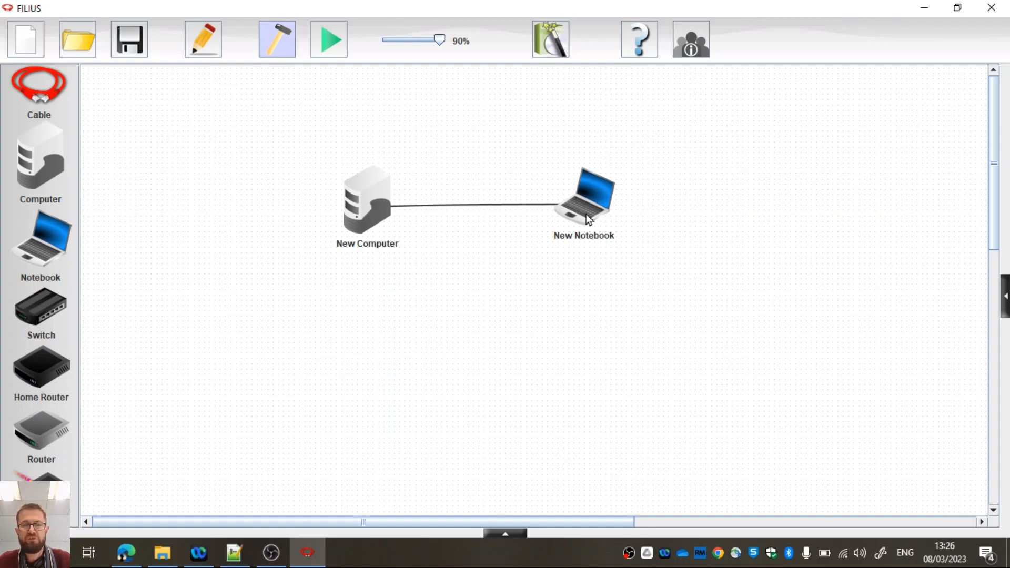
mouse_move(700, 225)
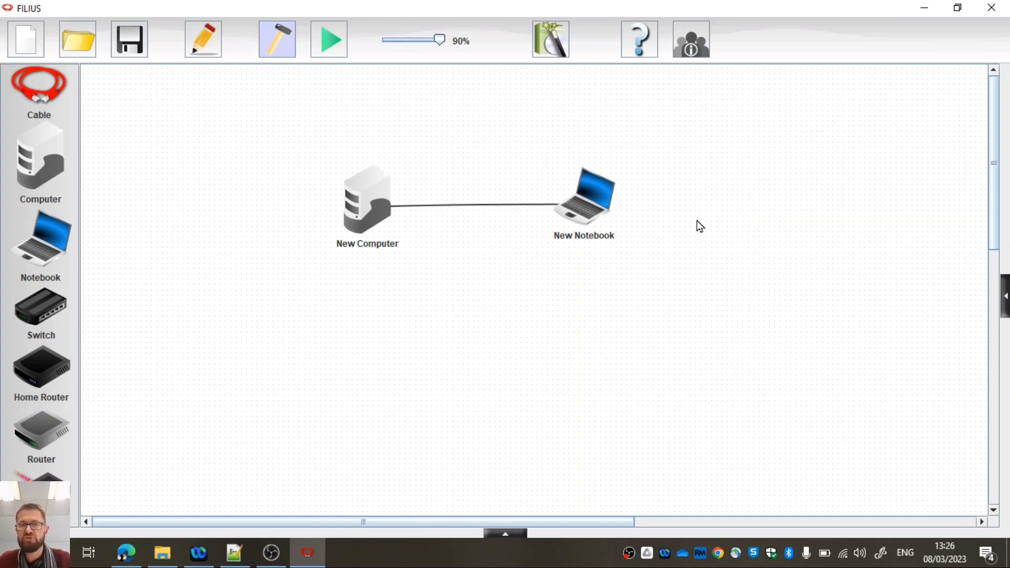
mouse_move(627, 208)
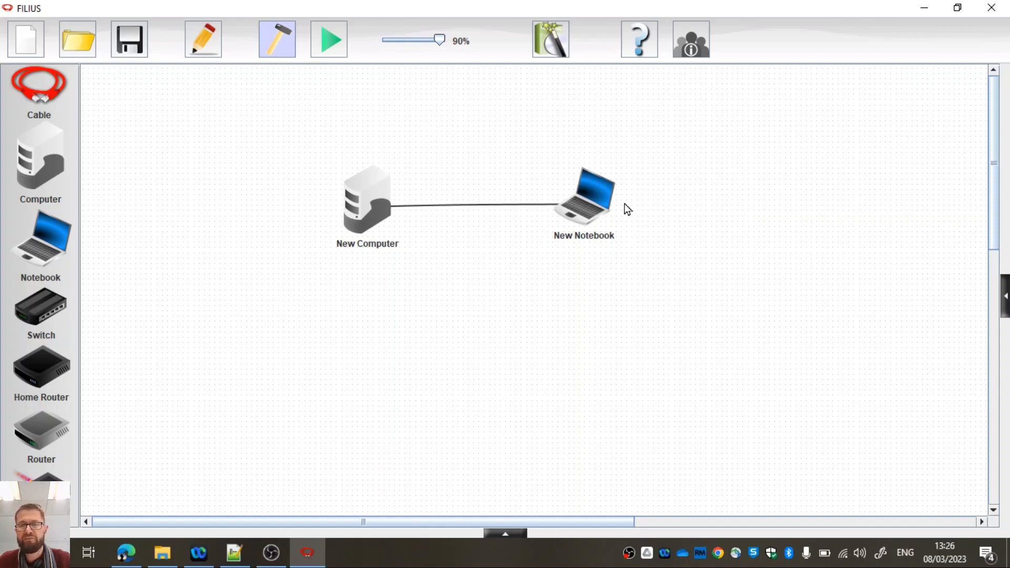
mouse_move(399, 227)
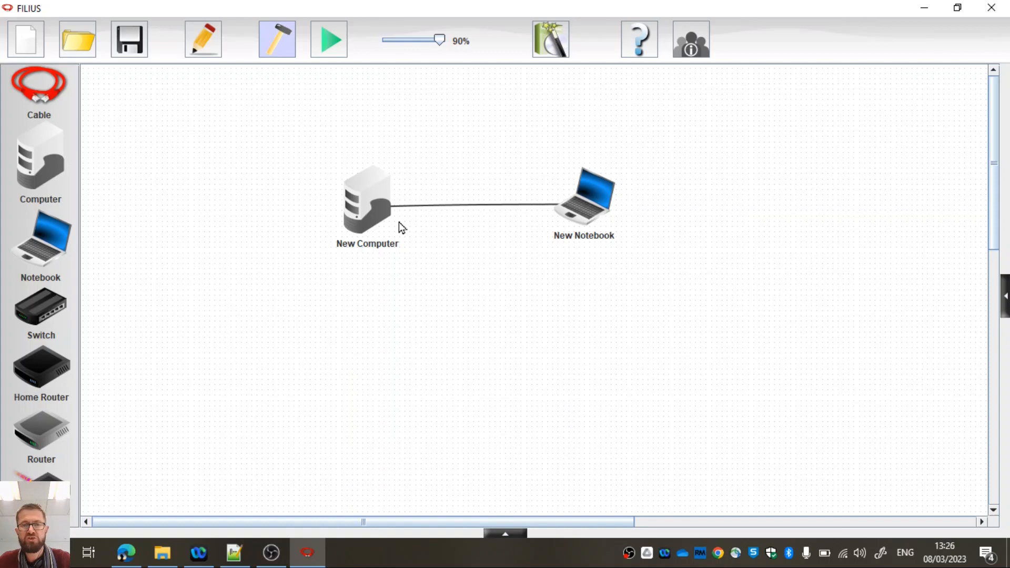
mouse_move(367, 188)
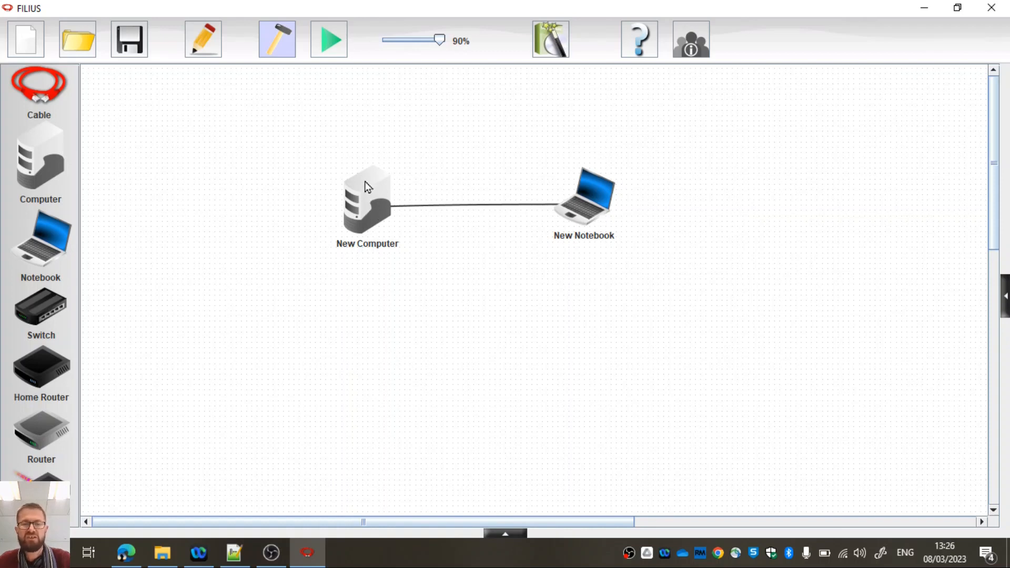
mouse_move(348, 219)
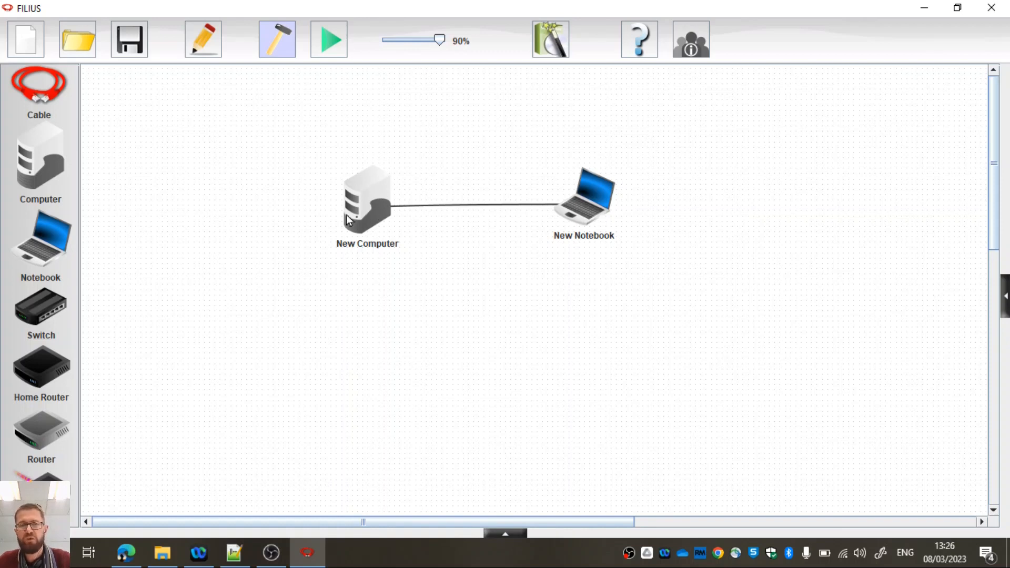
mouse_move(424, 231)
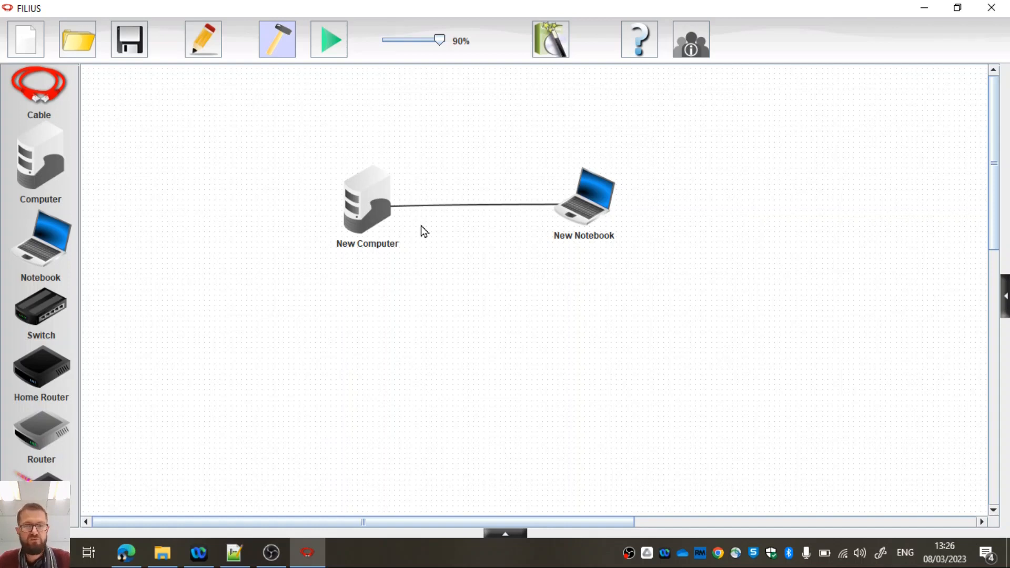
mouse_move(416, 232)
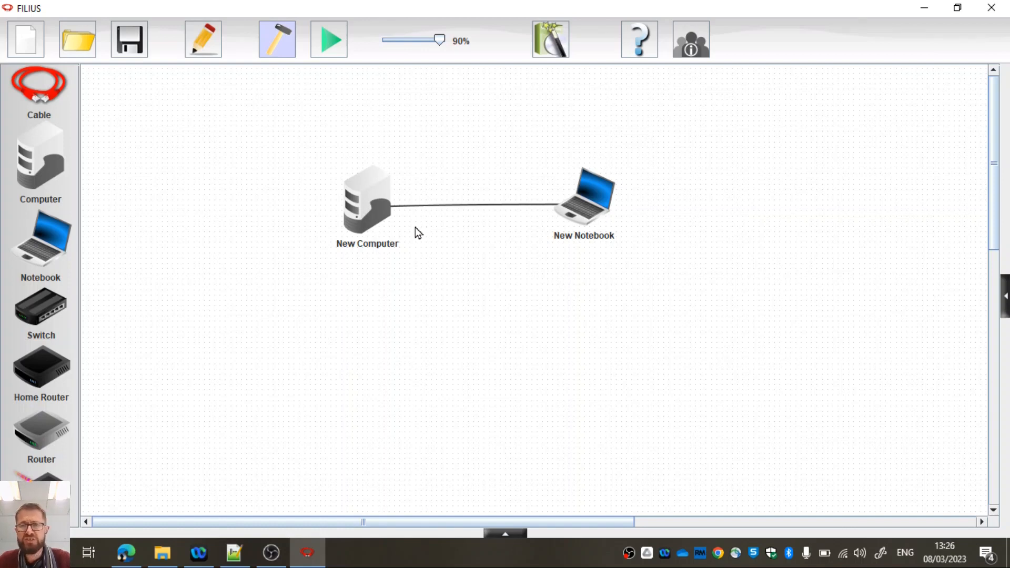
mouse_move(599, 271)
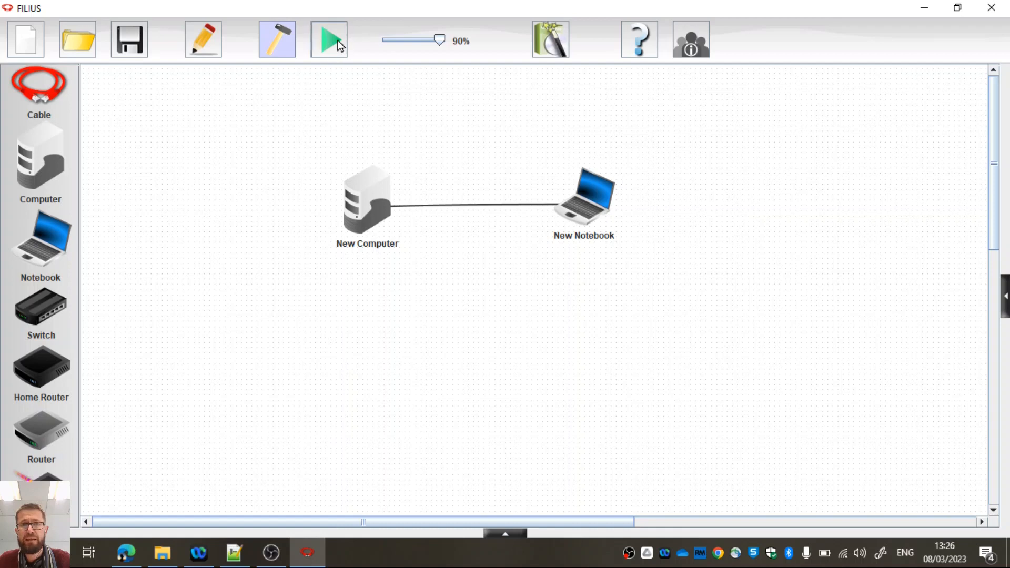
left_click(328, 39)
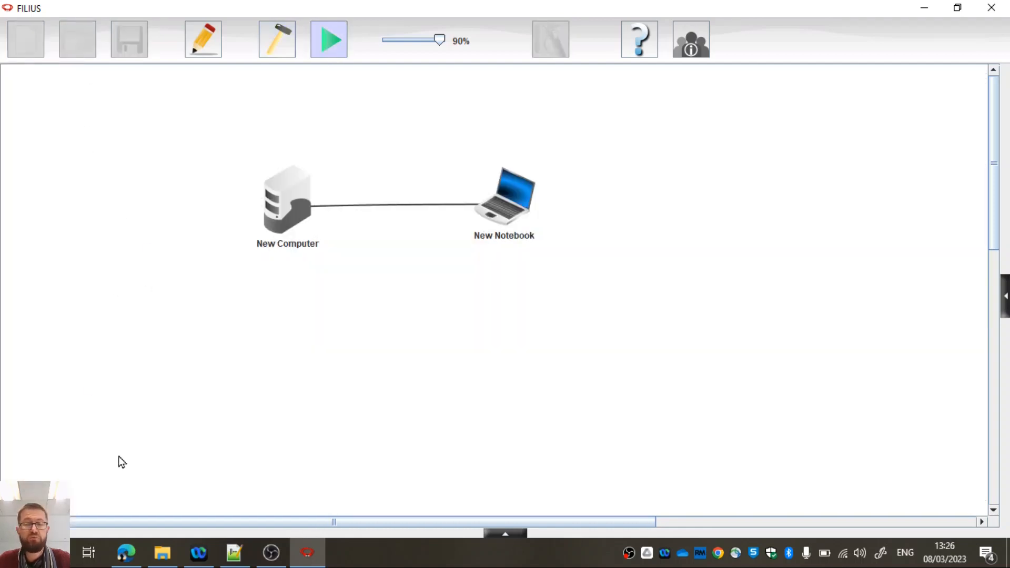
mouse_move(437, 388)
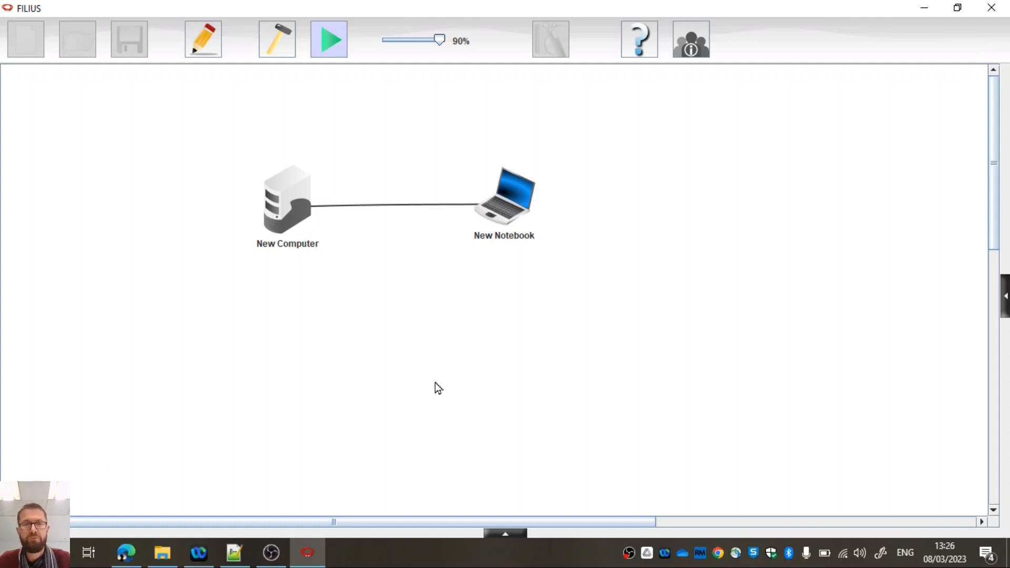
mouse_move(436, 382)
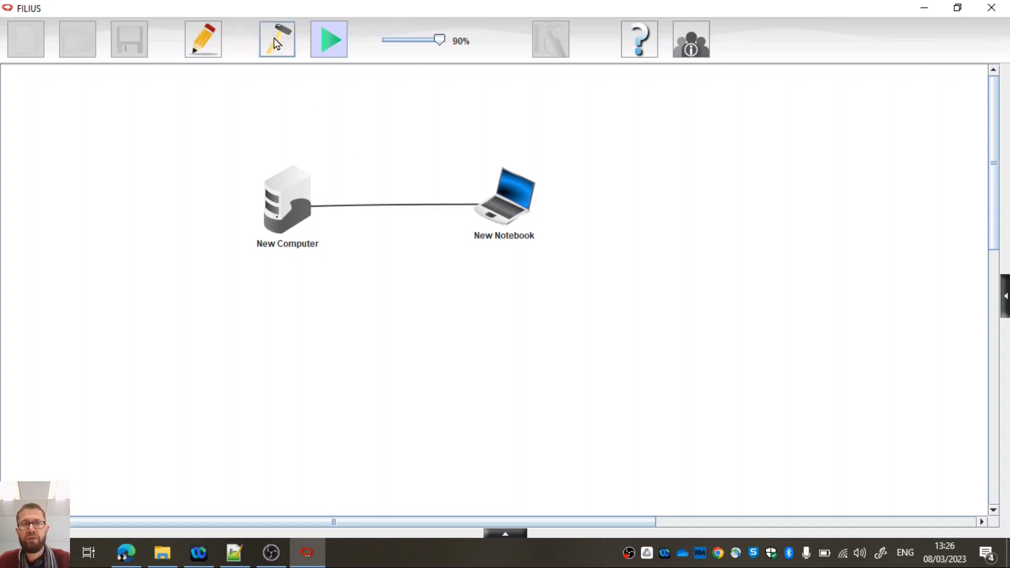
left_click(277, 39)
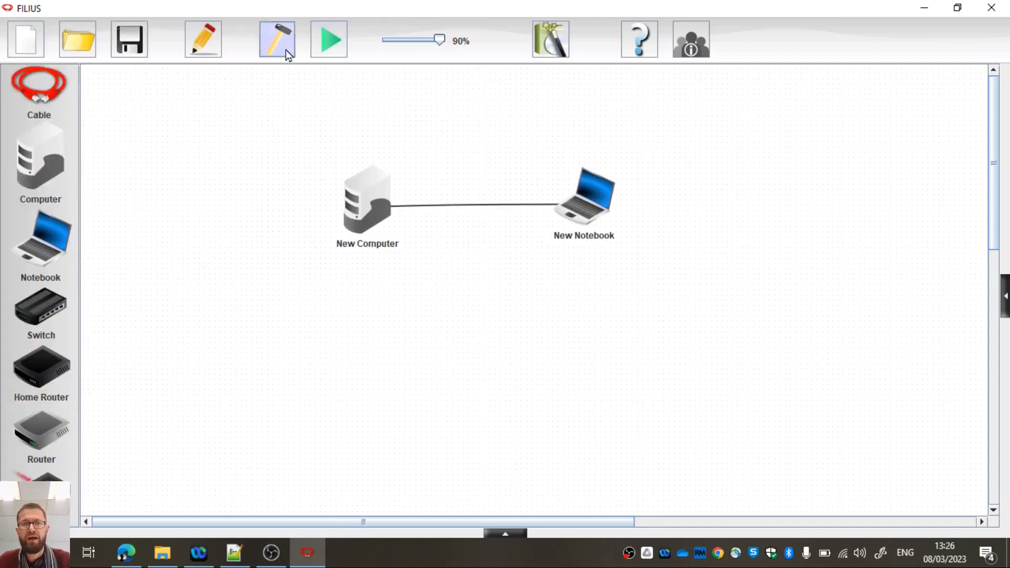
In documentation mode, add a text label reading 'Simple Network' above the devices
left_click(277, 40)
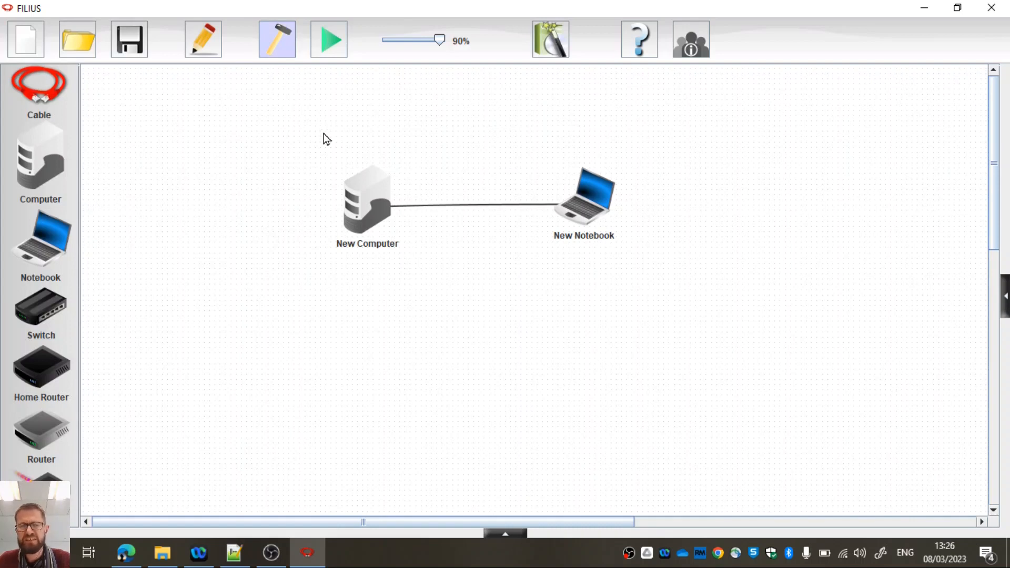
mouse_move(214, 64)
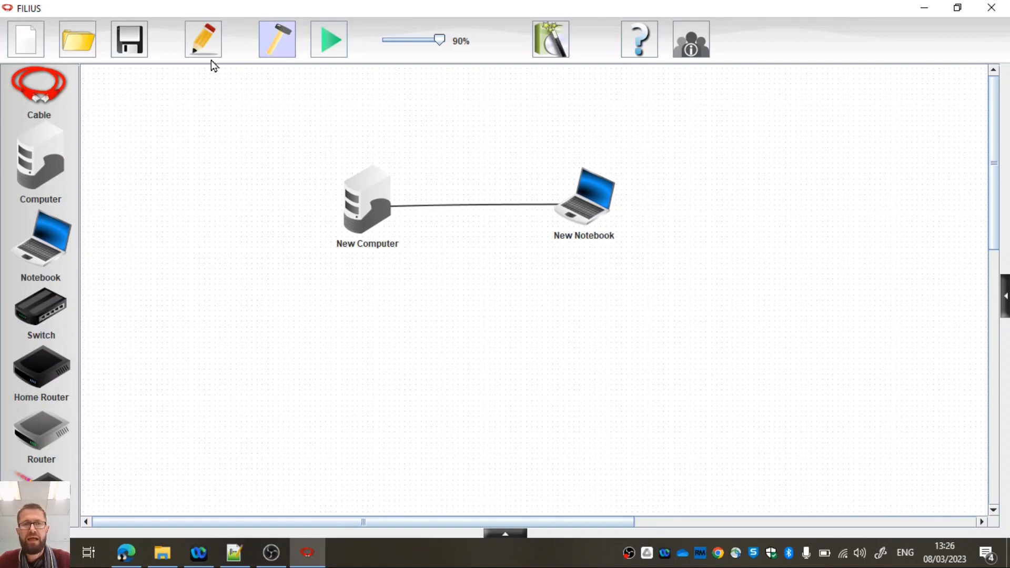
left_click(203, 39)
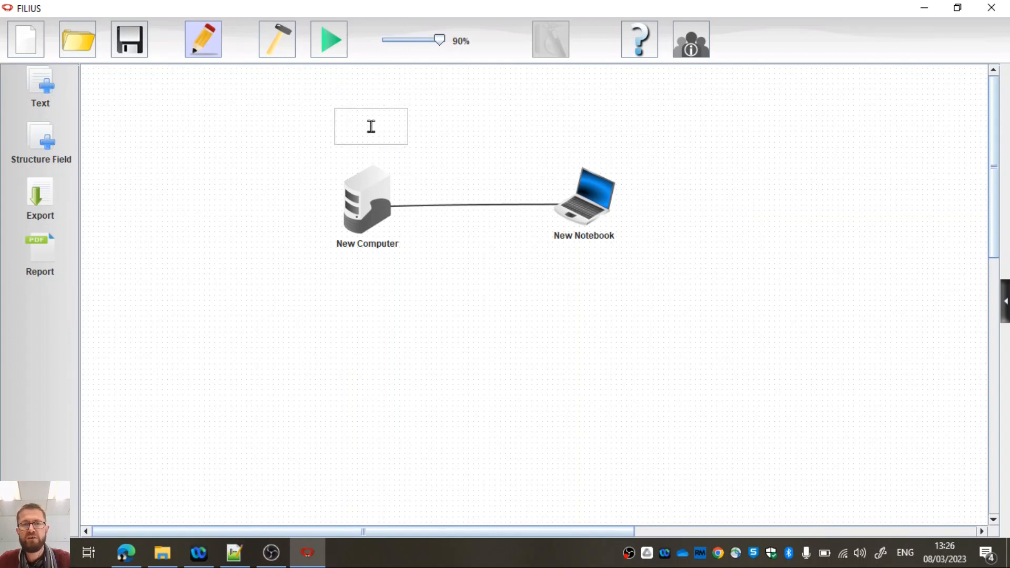
type("s")
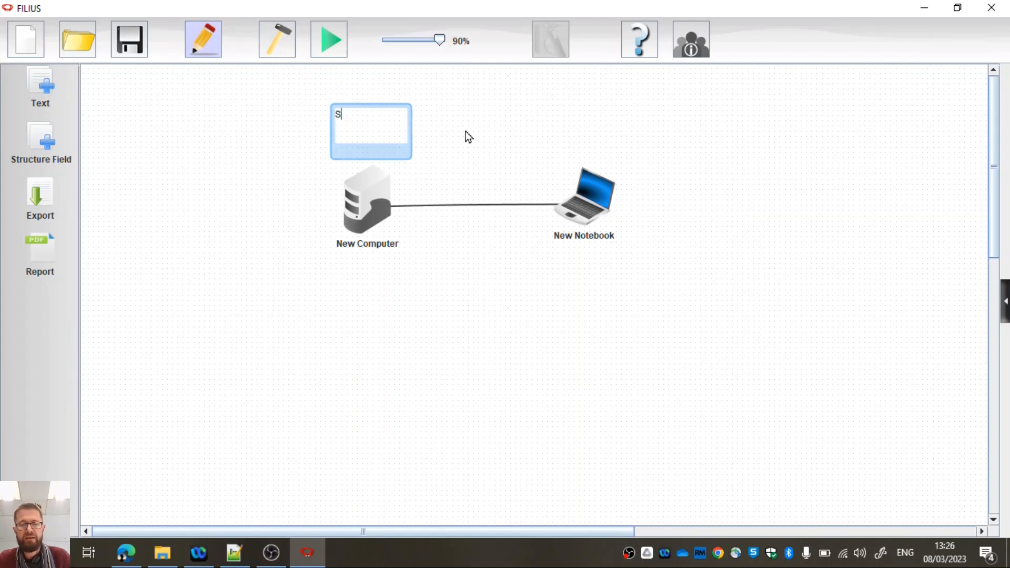
type("imple Network")
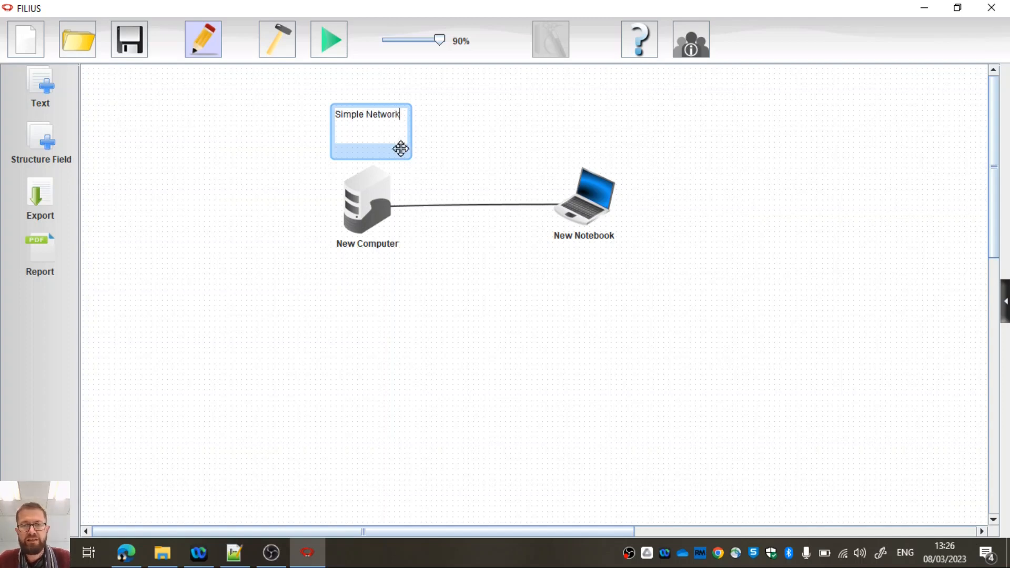
Colour the 'Simple Network' label black and return to design mode
right_click(401, 148)
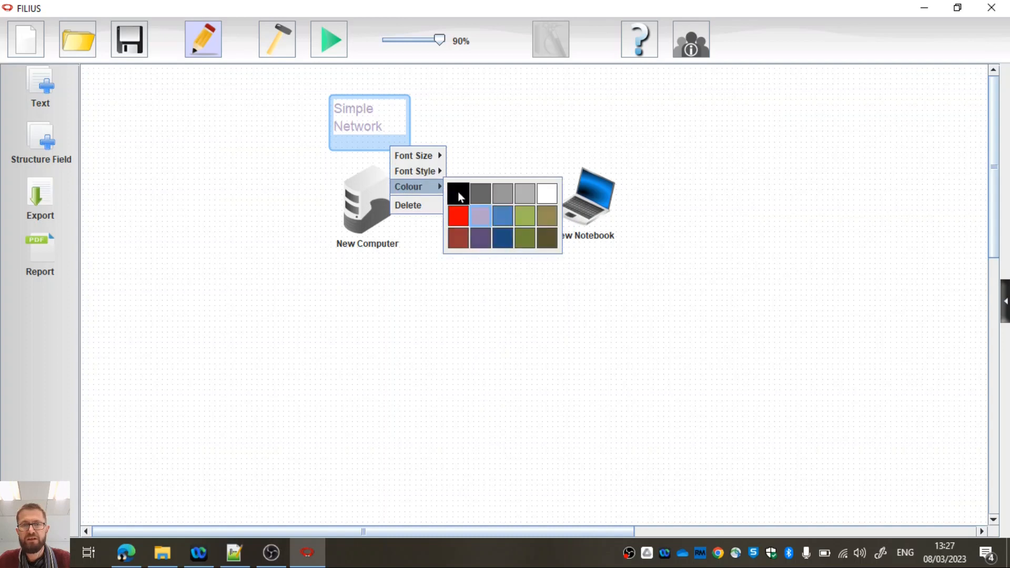
left_click(458, 192)
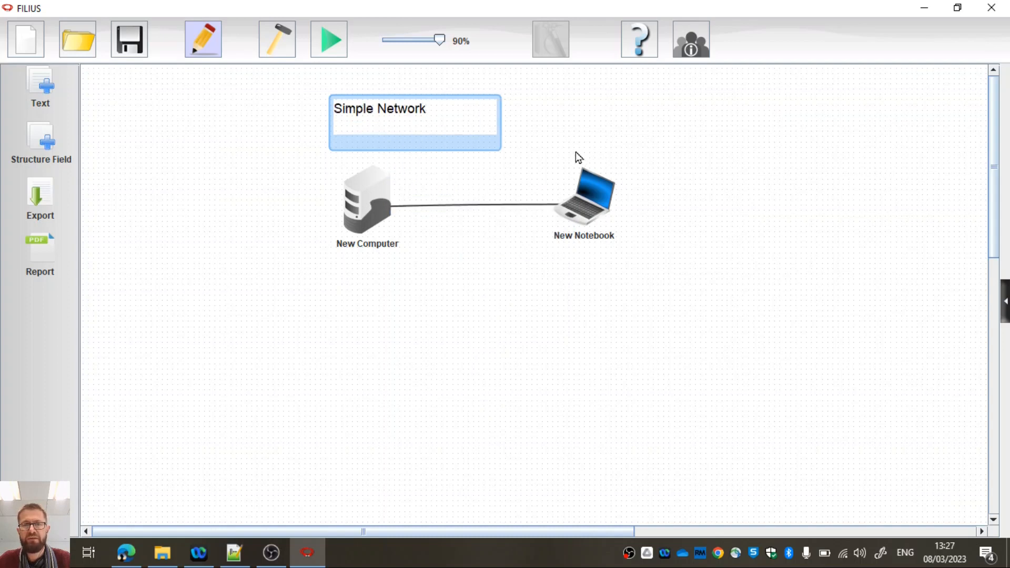
left_click(203, 38)
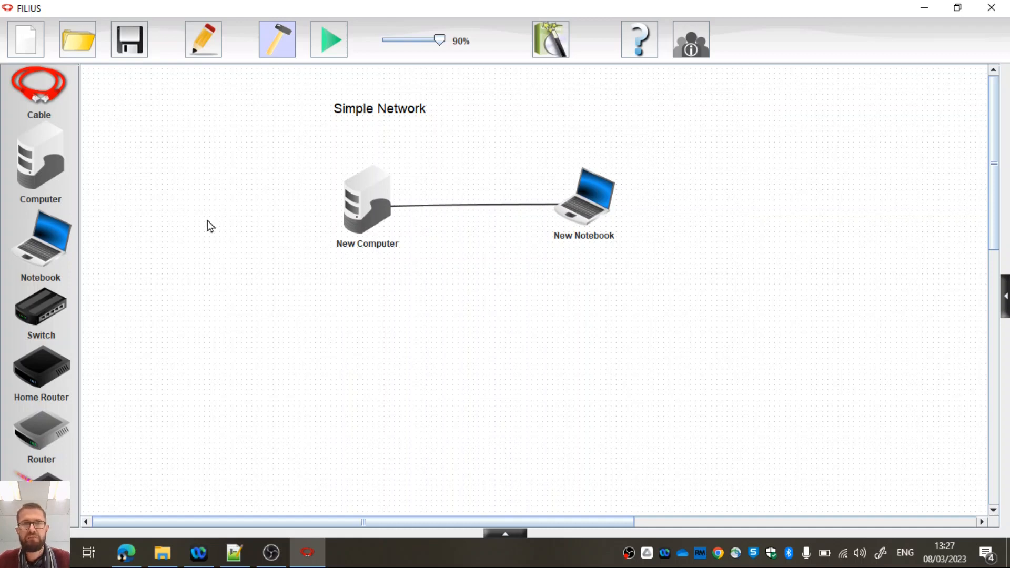
mouse_move(298, 240)
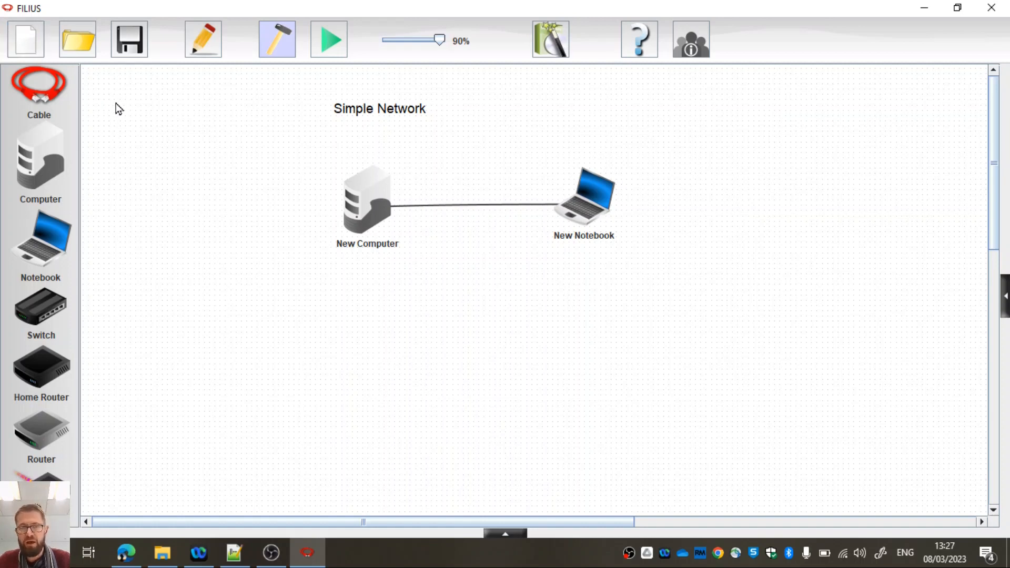
Label the computer by its IP address 192.168.0.10 via 'Use IP address as name'
left_click(367, 203)
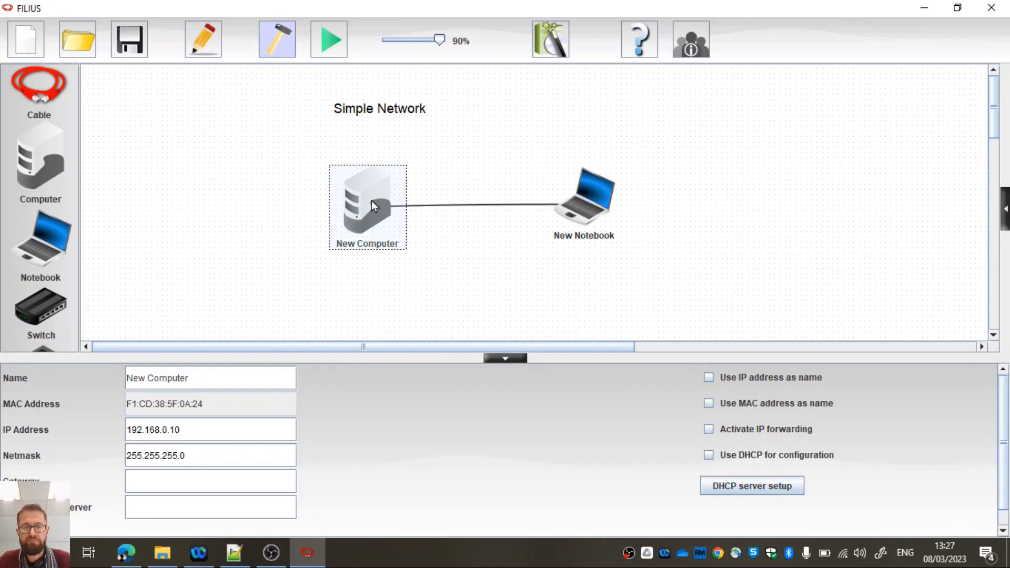
left_click(180, 378)
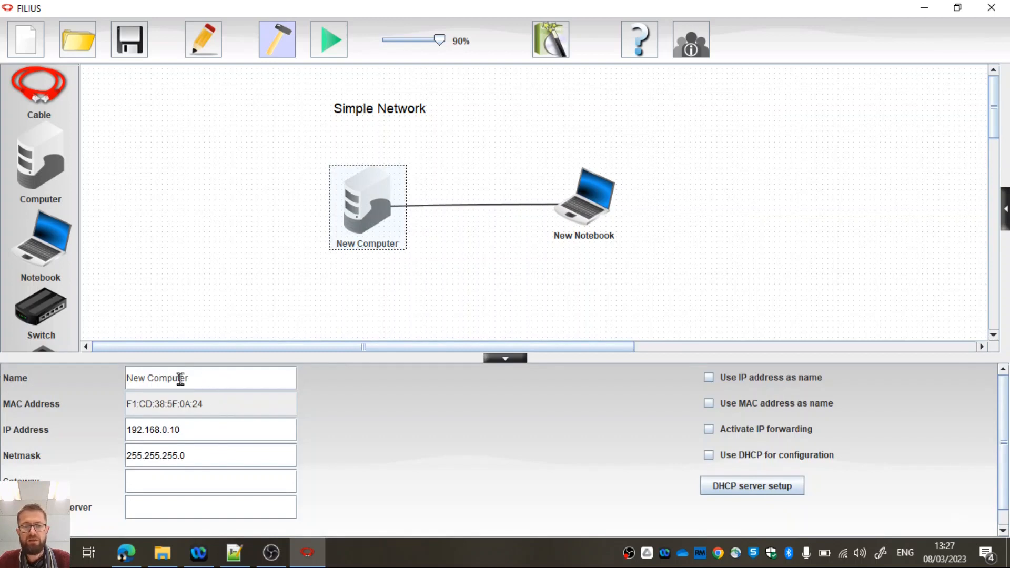
mouse_move(109, 444)
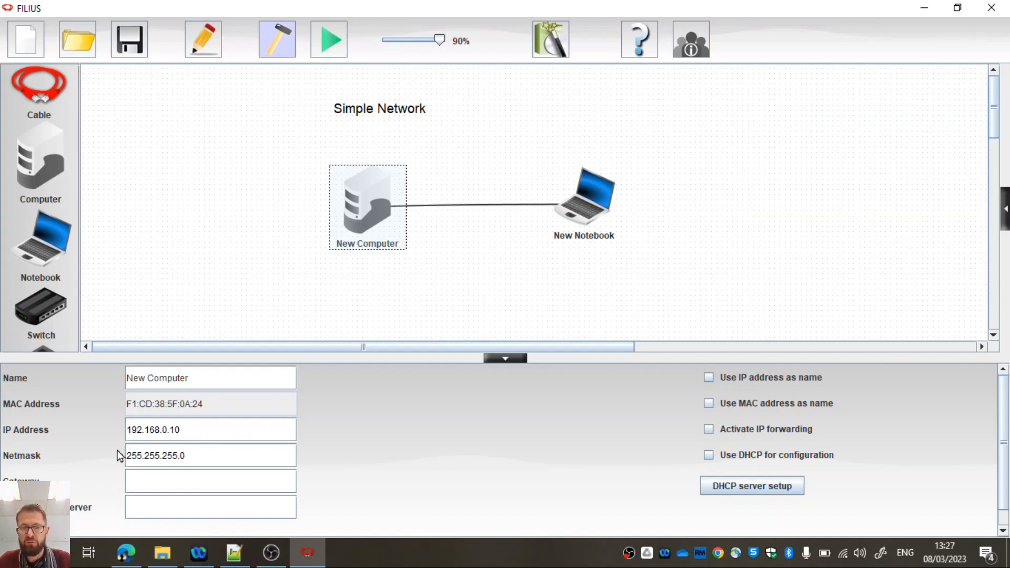
mouse_move(329, 447)
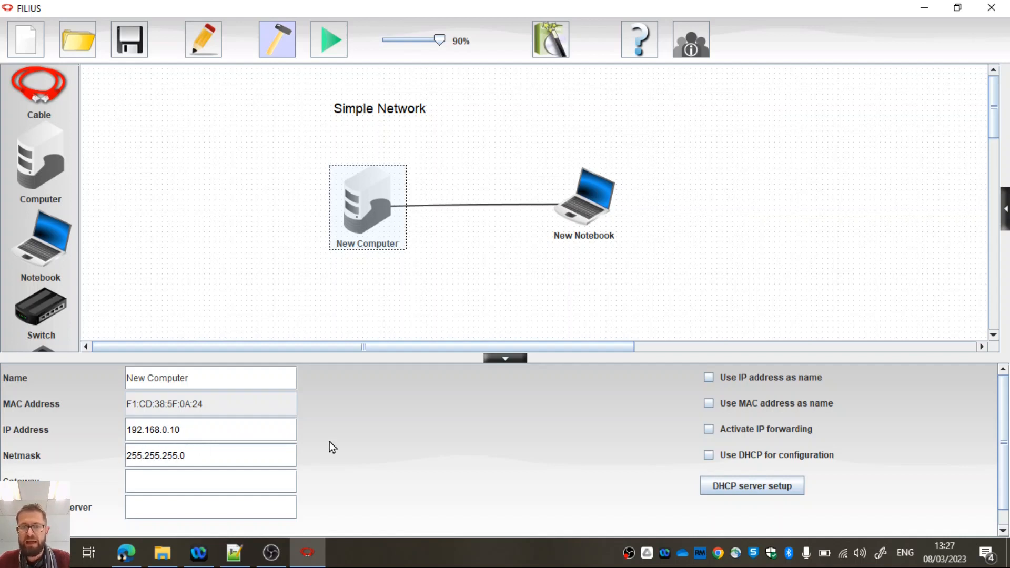
left_click(212, 378)
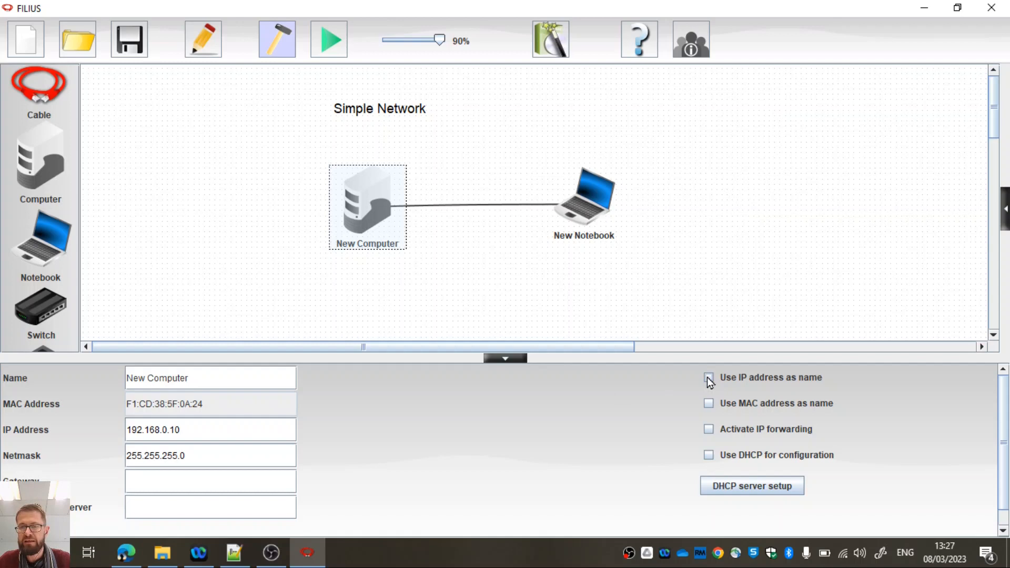
left_click(708, 378)
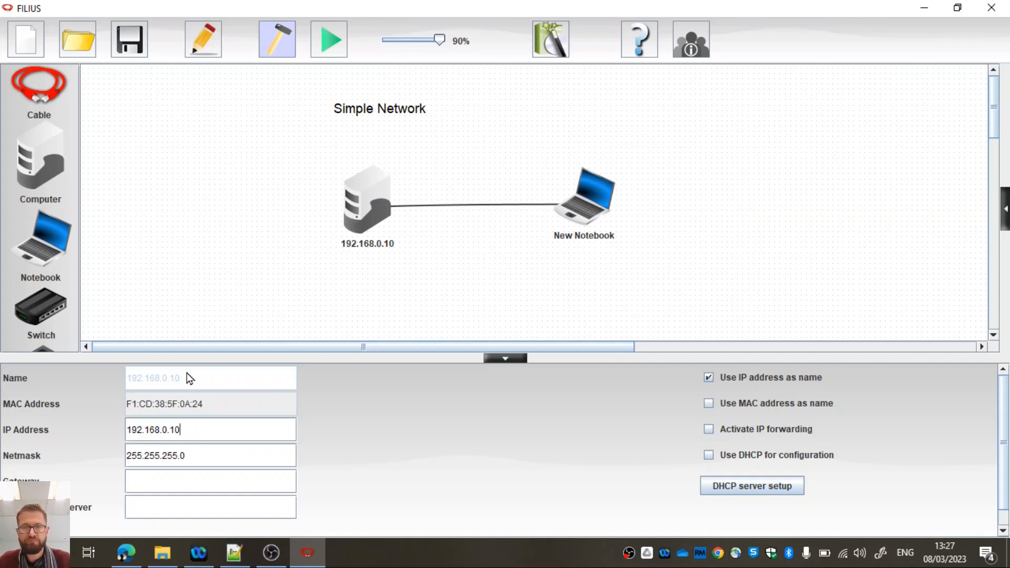
Select and then deselect the computer's IP address field without changing it
double_click(174, 429)
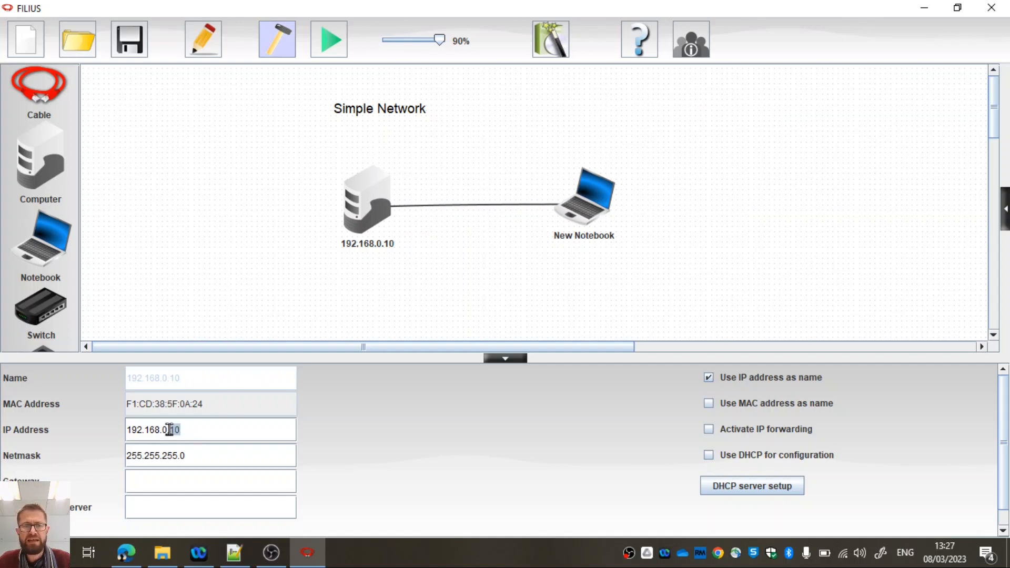
triple_click(152, 429)
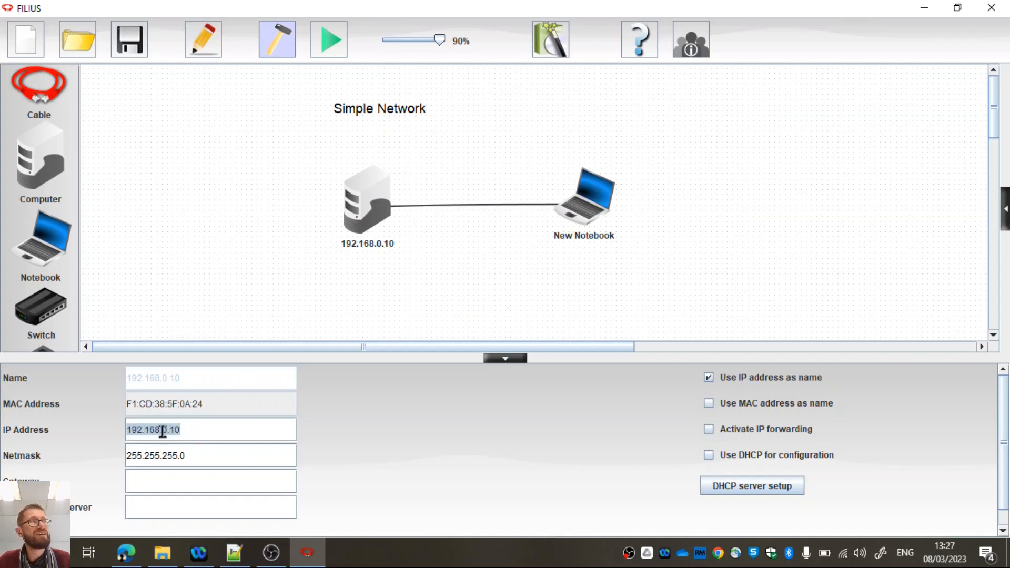
left_click(180, 429)
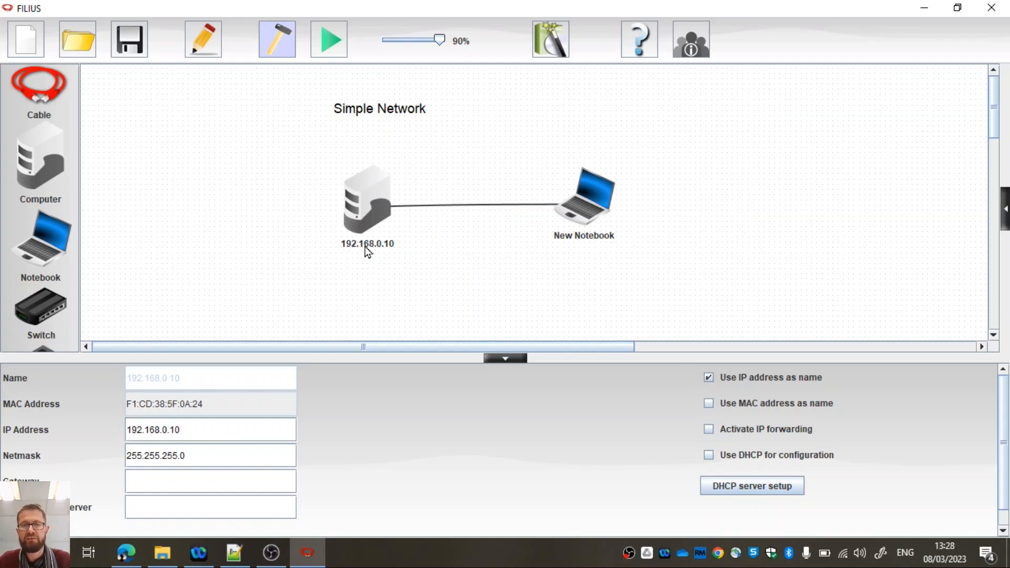
left_click(583, 197)
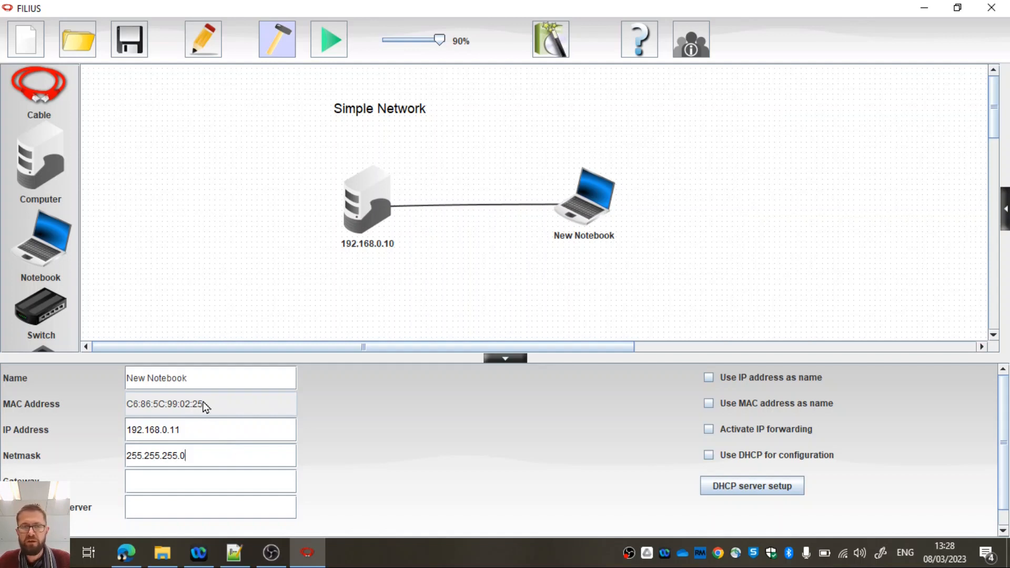
mouse_move(305, 430)
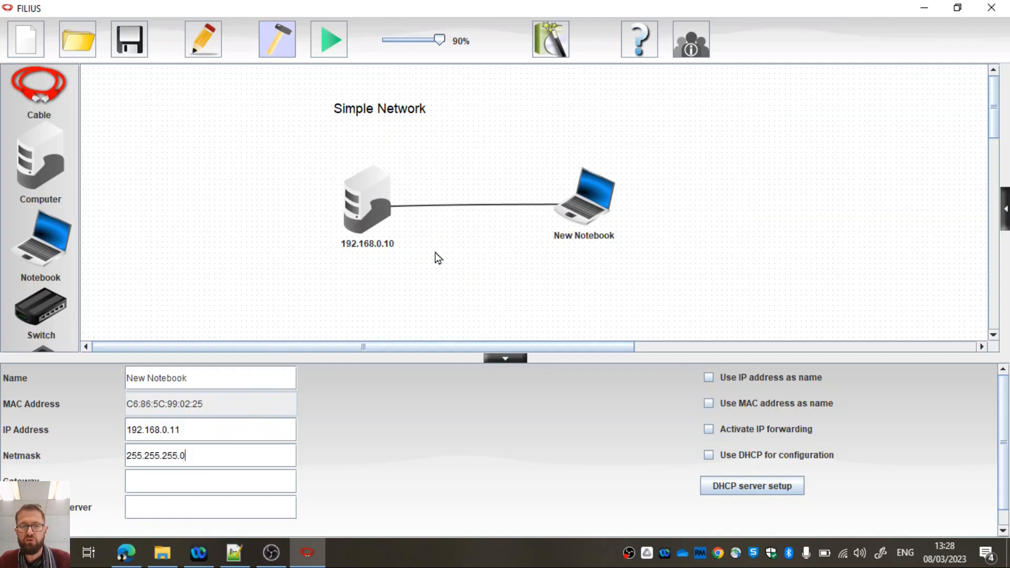
mouse_move(686, 391)
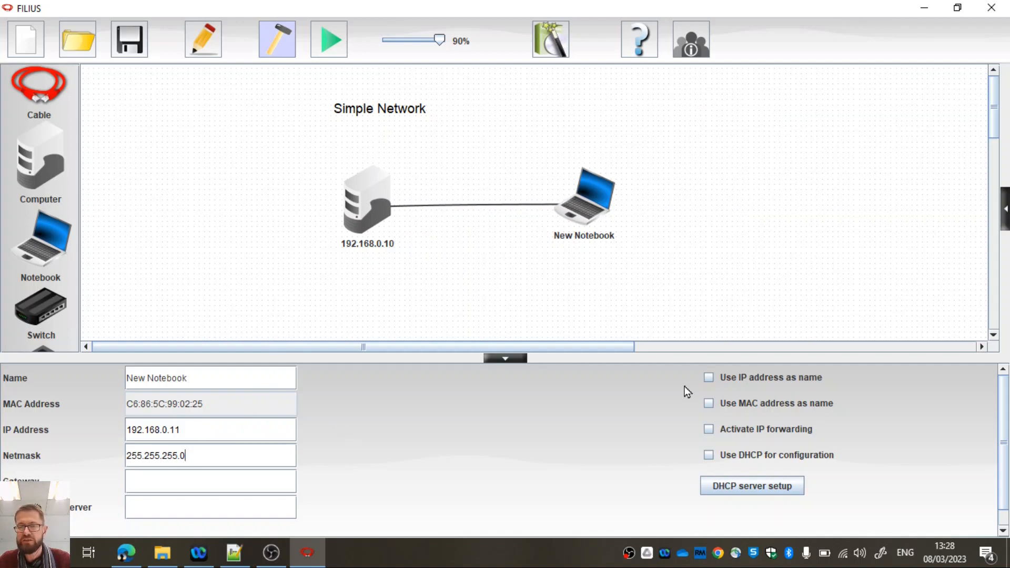
left_click(708, 377)
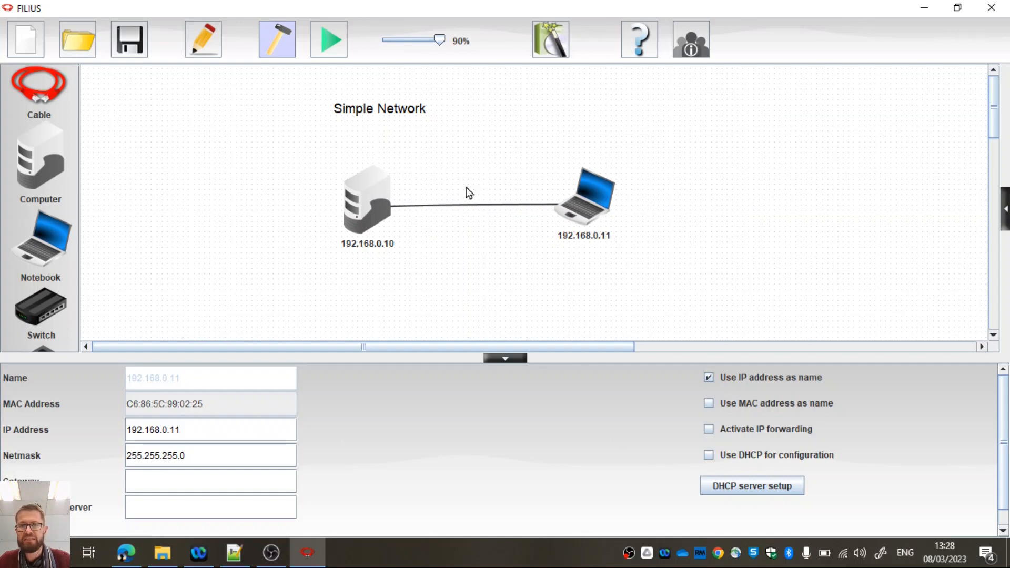
mouse_move(604, 192)
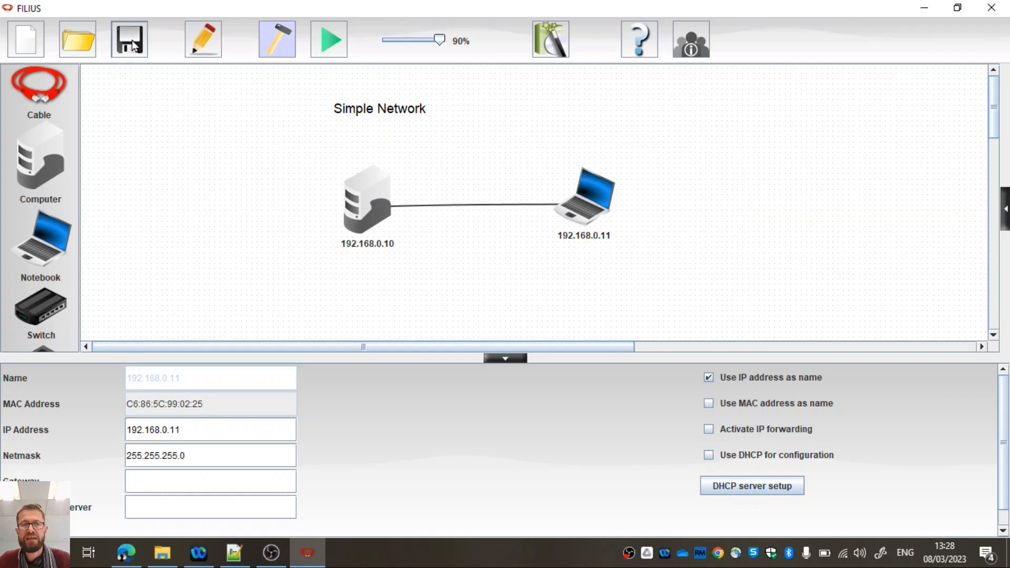
Save the network in Documents as welcome_filius.fls
left_click(128, 39)
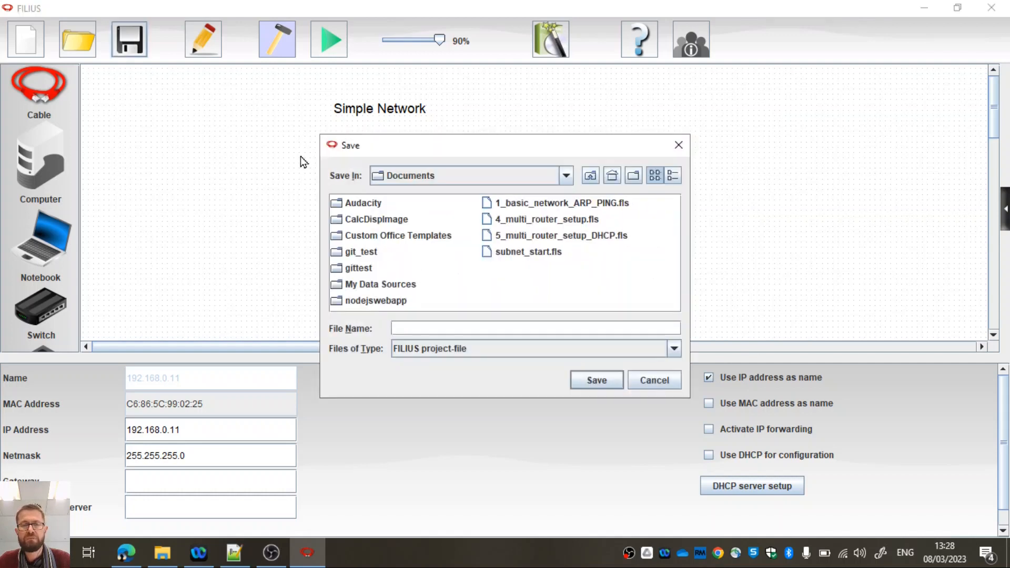
mouse_move(453, 327)
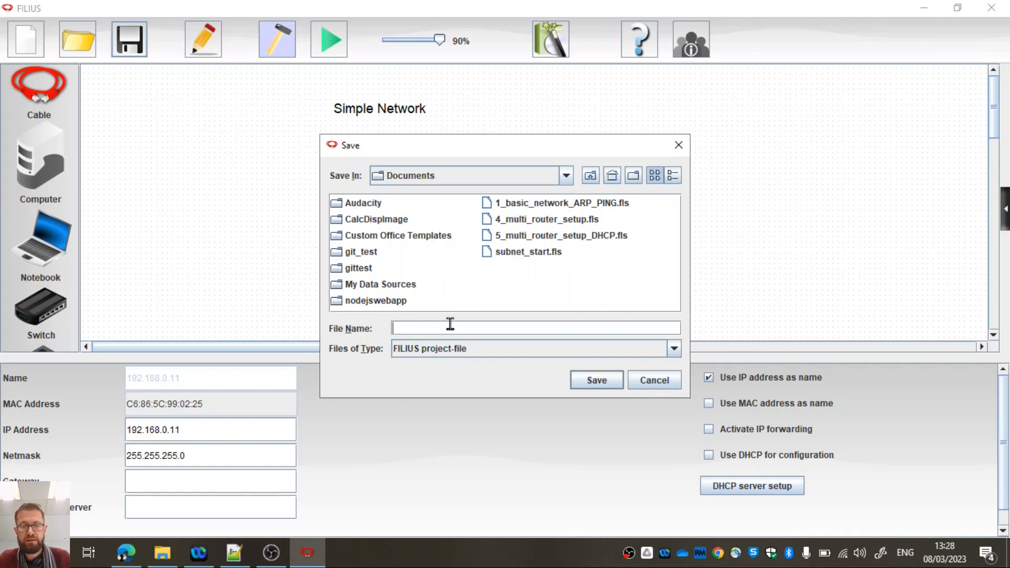
type("welcome_fol")
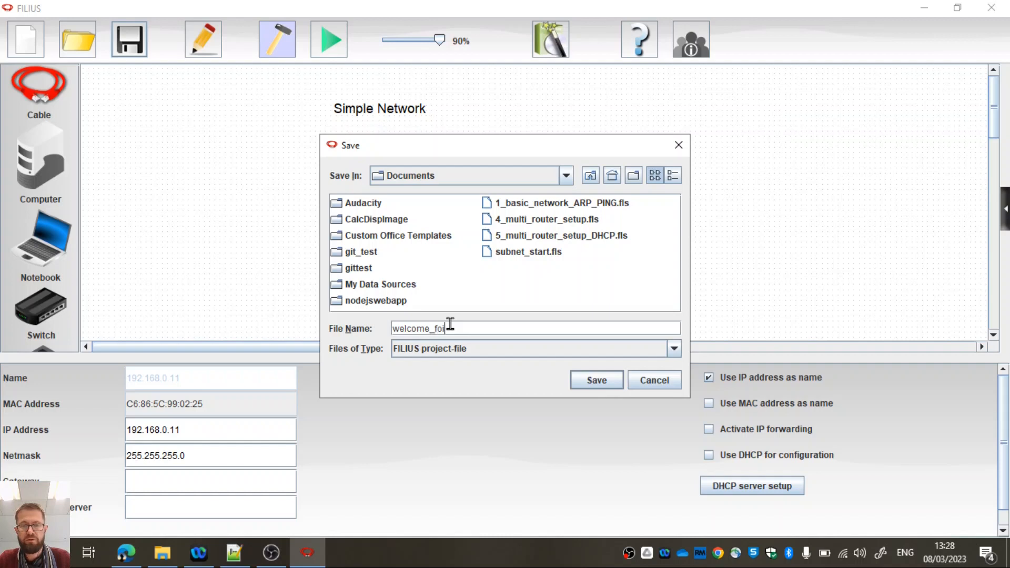
key("Backspace")
type("ilius")
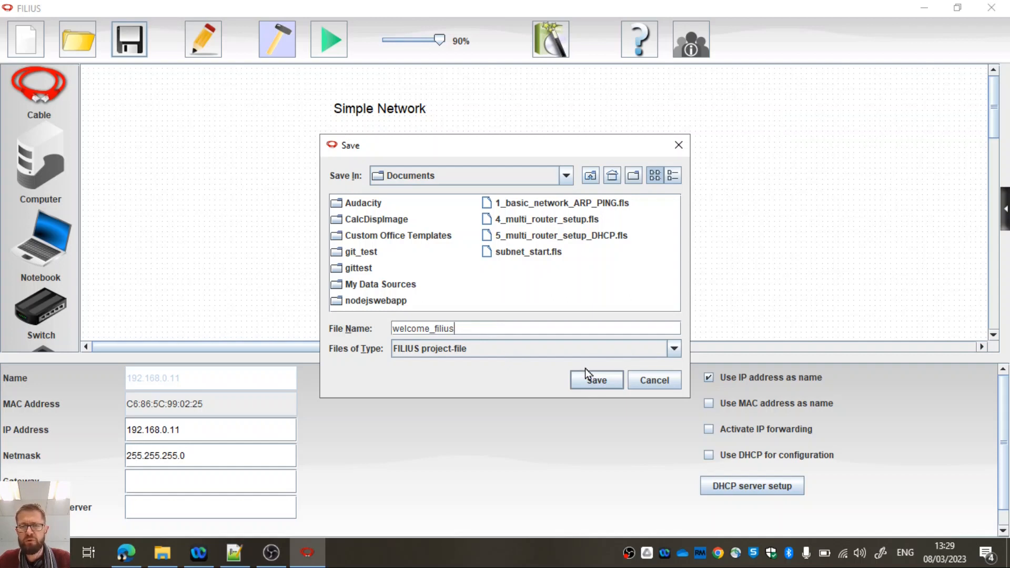
left_click(595, 380)
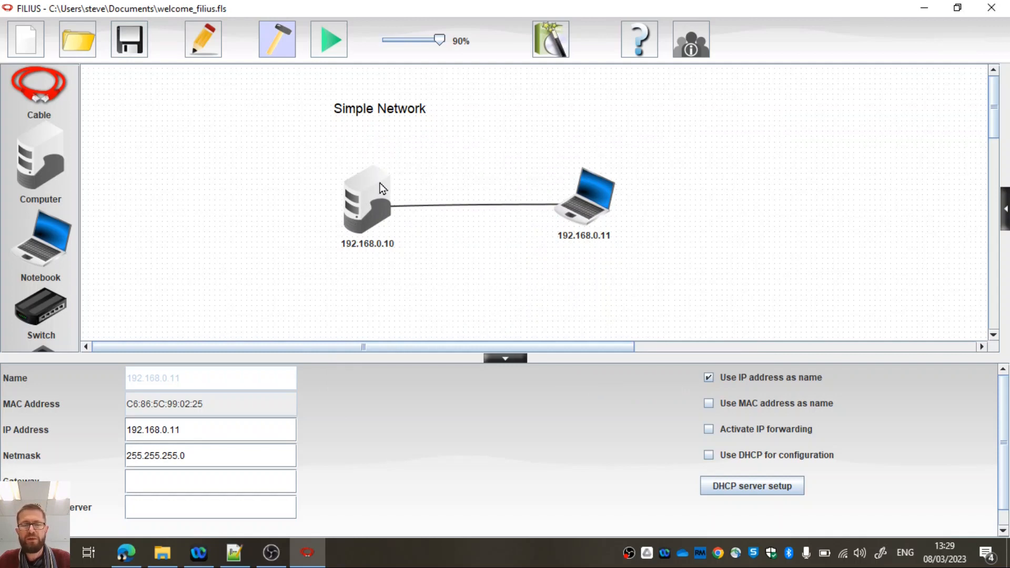
Switch the Simple Network from design mode into simulation mode
left_click(505, 358)
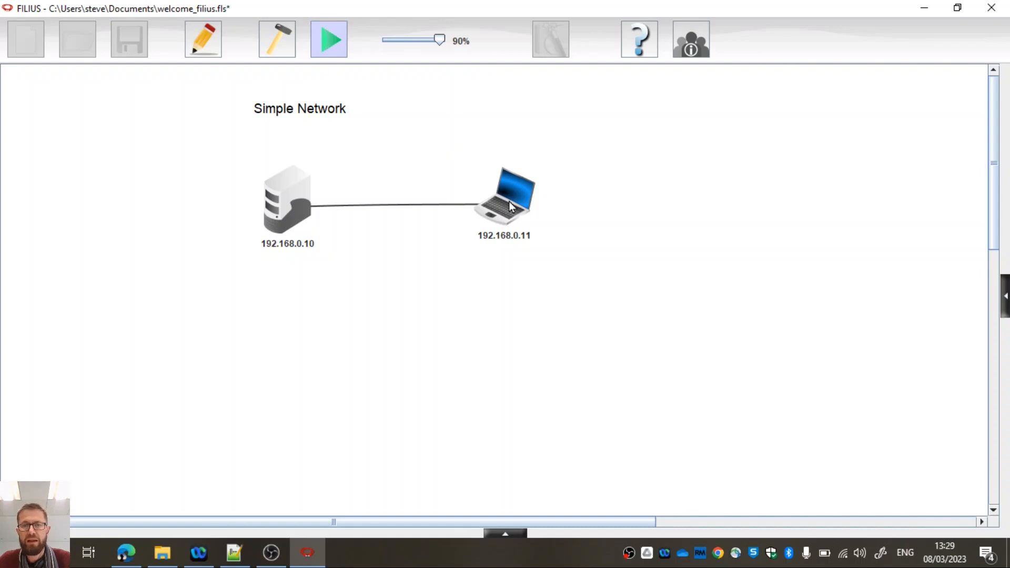
Install Command Line on the notebook 192.168.0.11 via Software Installation
double_click(504, 197)
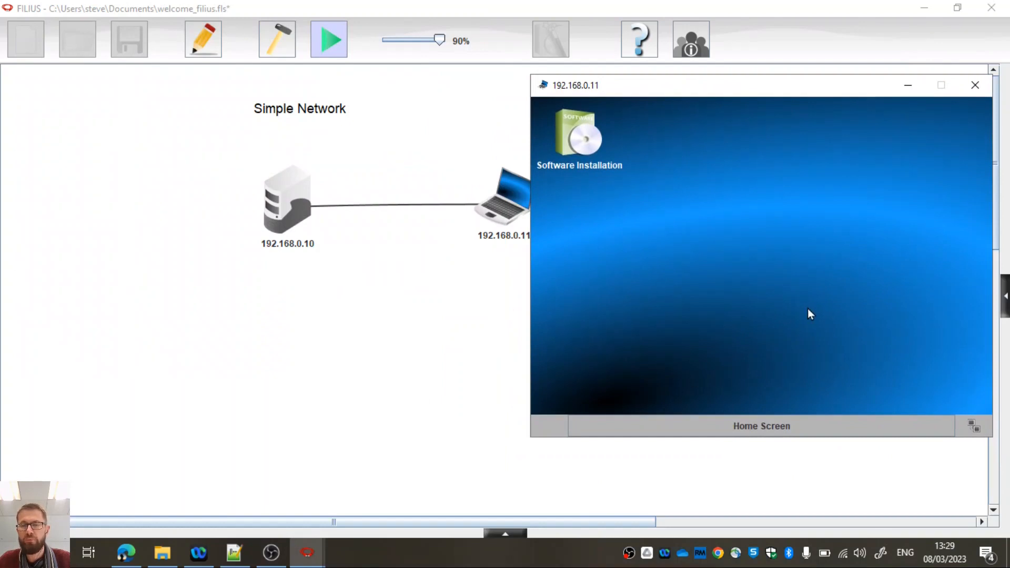
mouse_move(672, 257)
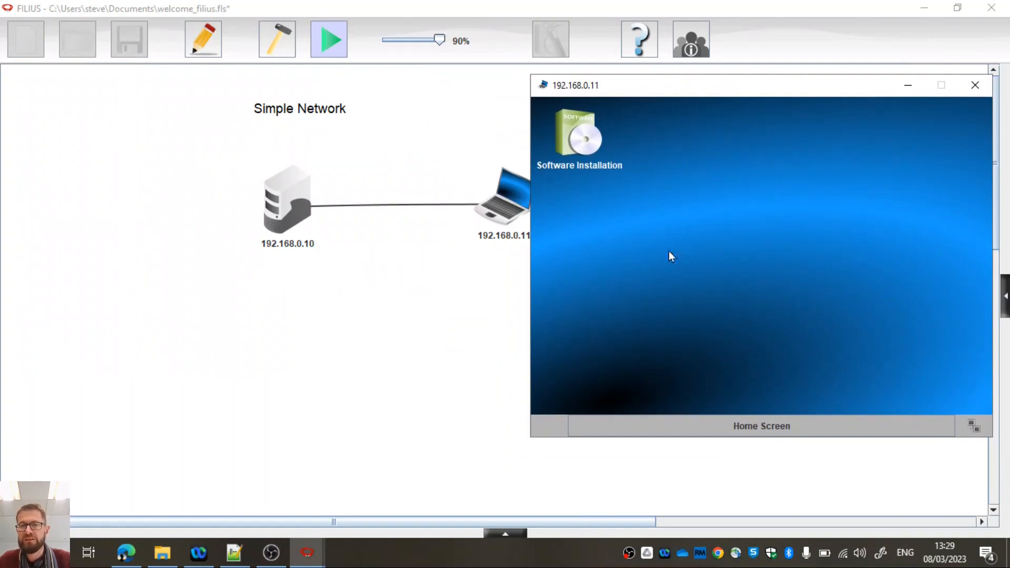
mouse_move(504, 199)
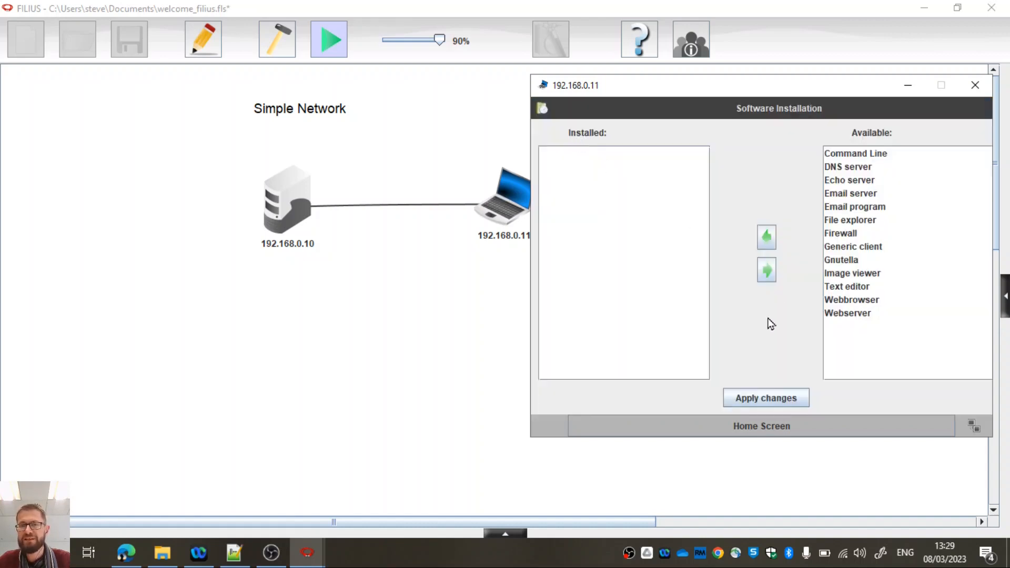
mouse_move(880, 203)
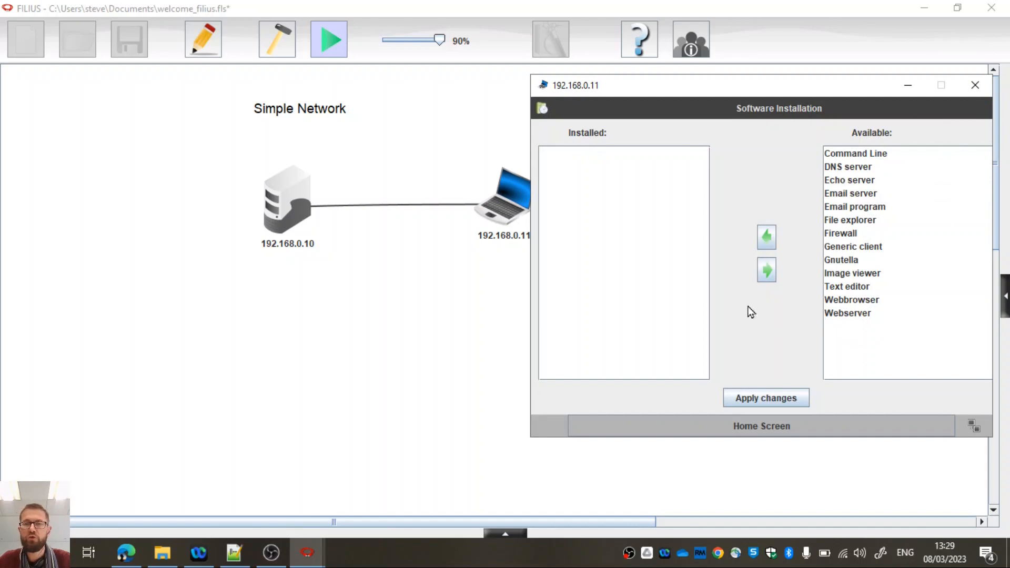
mouse_move(671, 222)
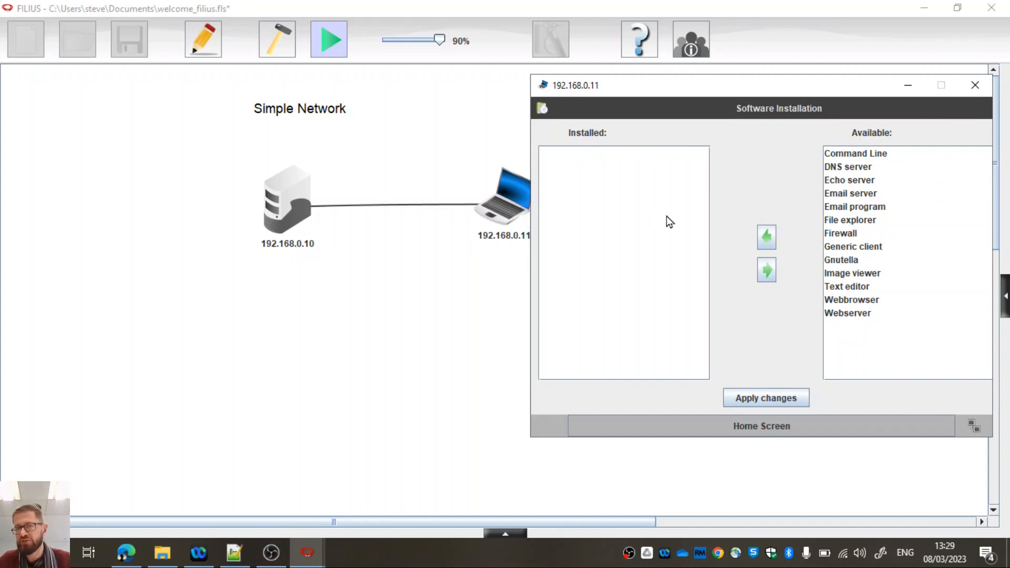
mouse_move(658, 192)
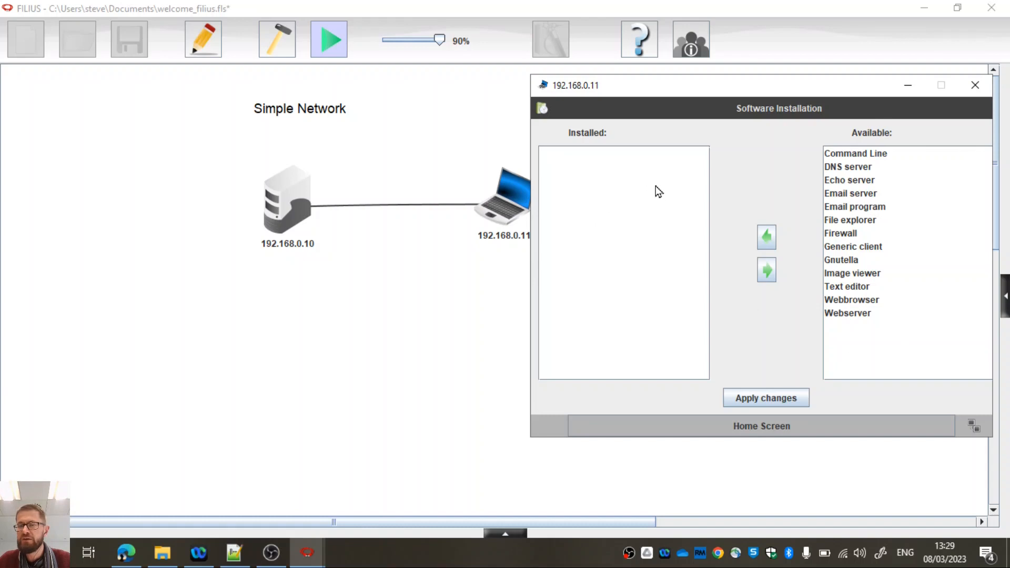
left_click(855, 153)
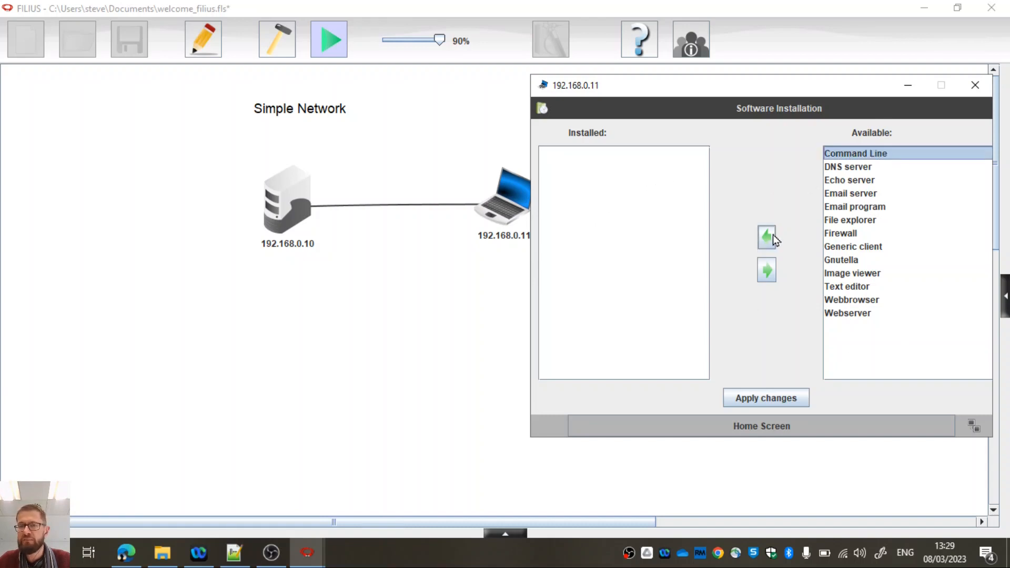
left_click(766, 237)
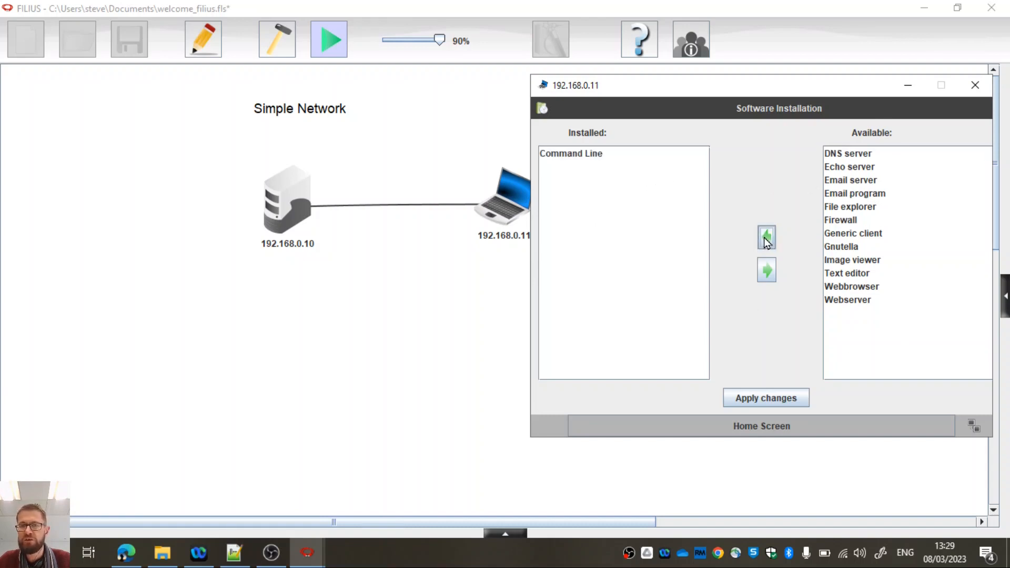
mouse_move(699, 218)
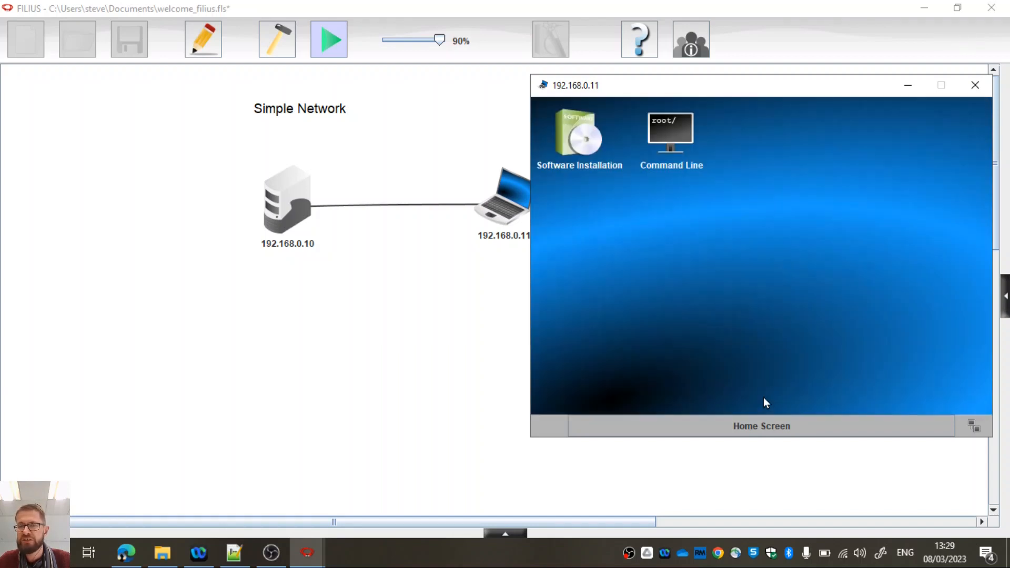
Launch the Command Line from the notebook's desktop
left_click_drag(574, 86, 581, 143)
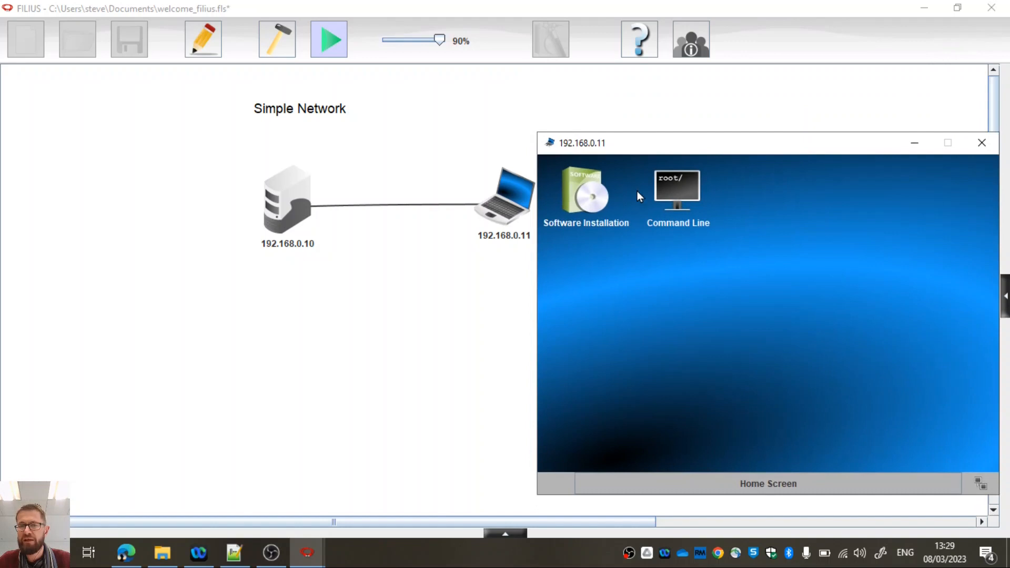
double_click(677, 187)
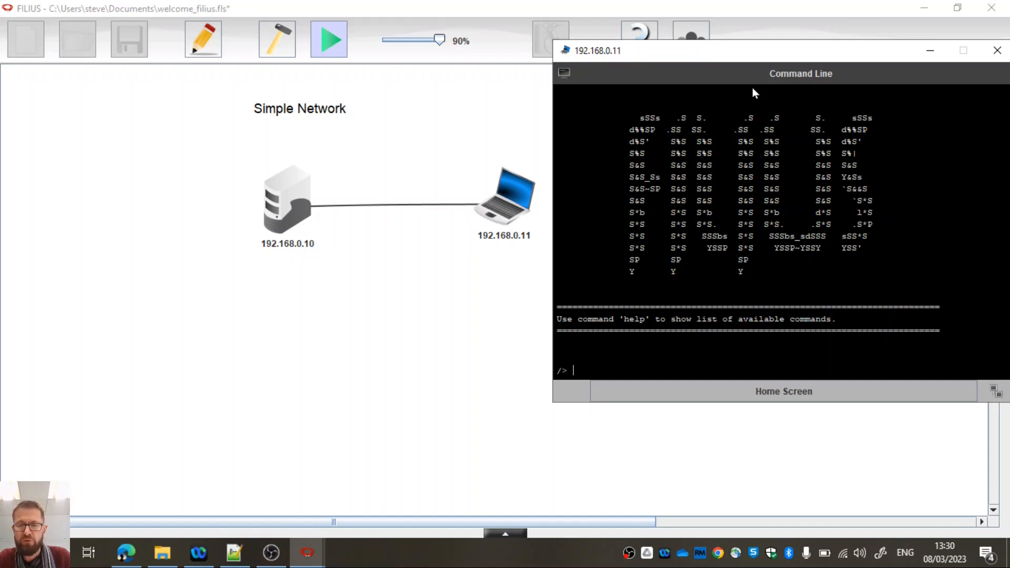
Enter 'ping 192.168.0.10' at the notebook's command line
type("ping")
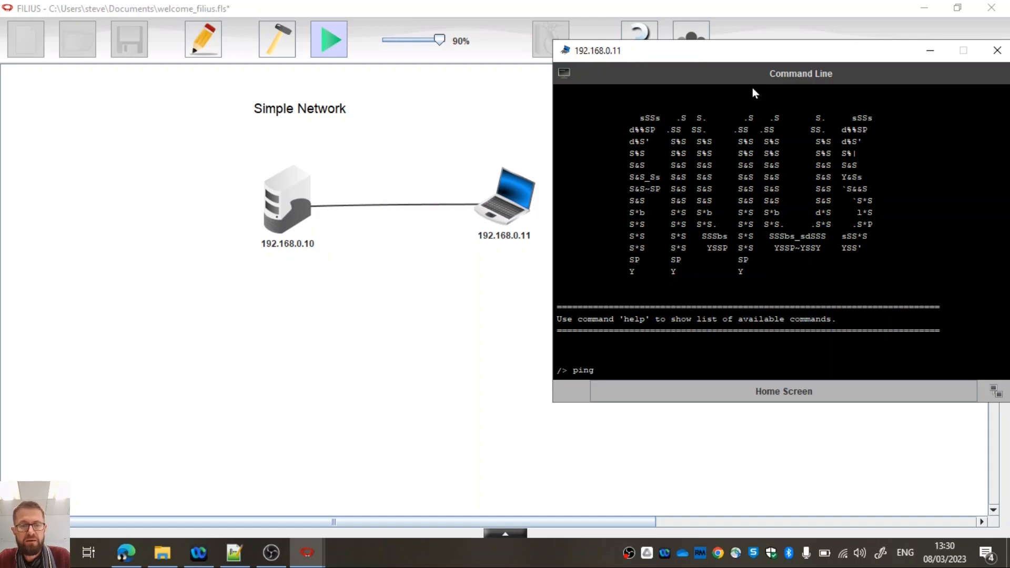
type("192.1")
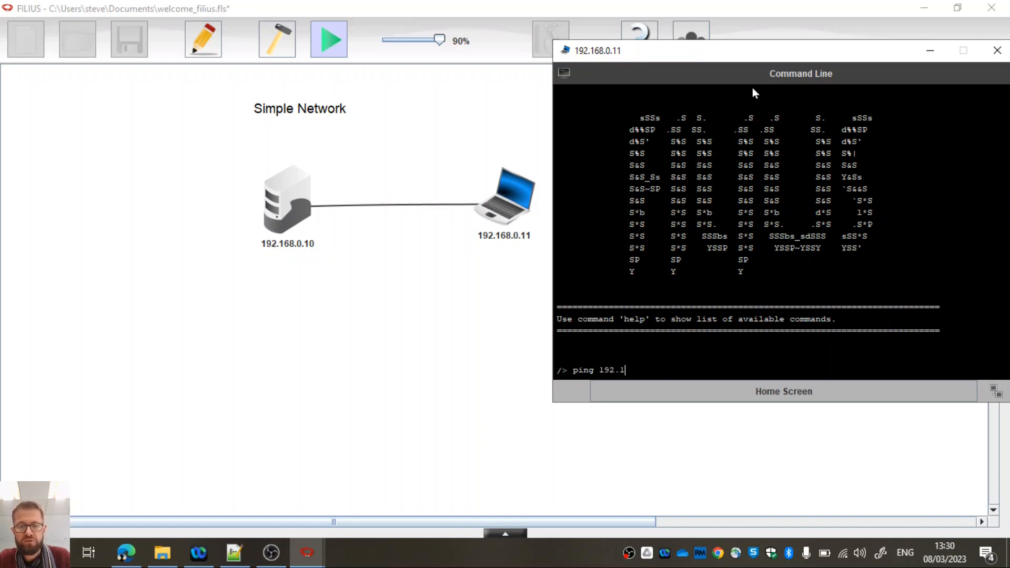
type("68.0.")
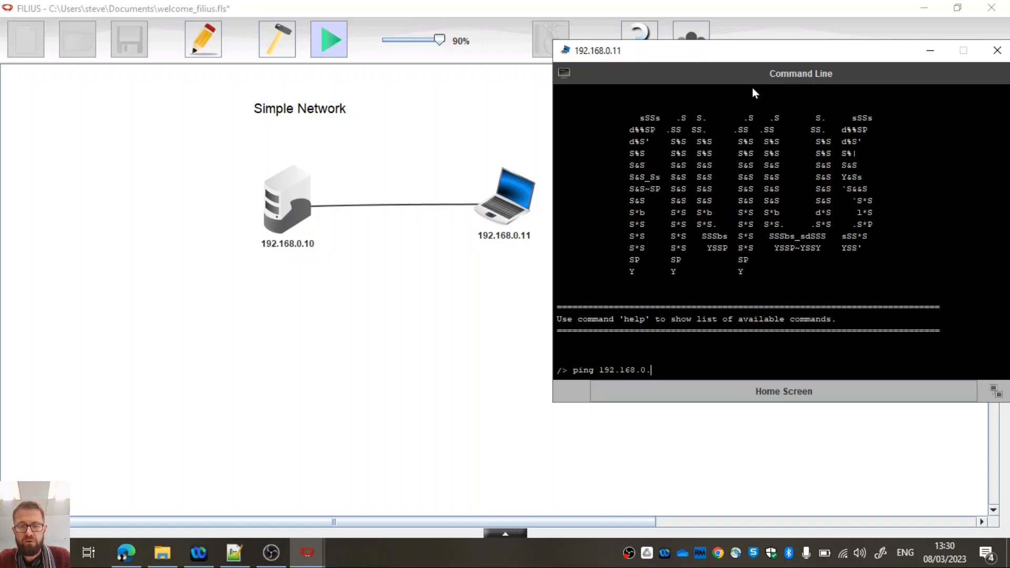
type("10")
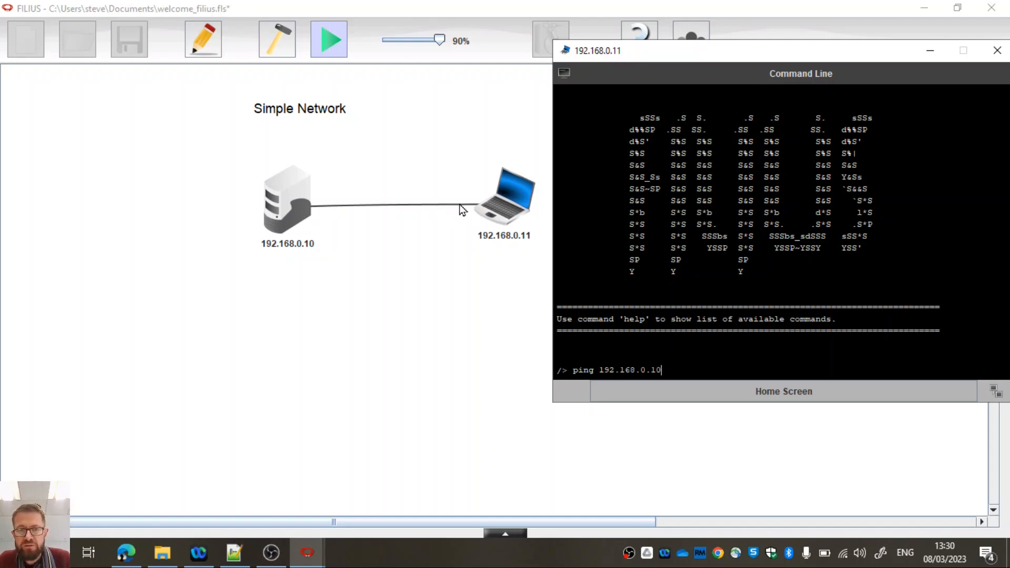
mouse_move(346, 201)
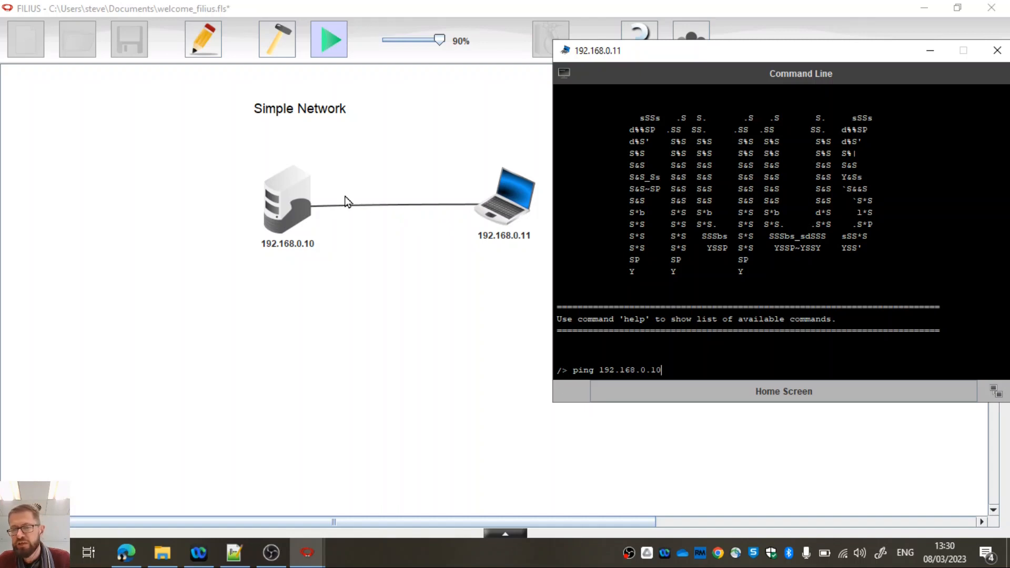
mouse_move(370, 217)
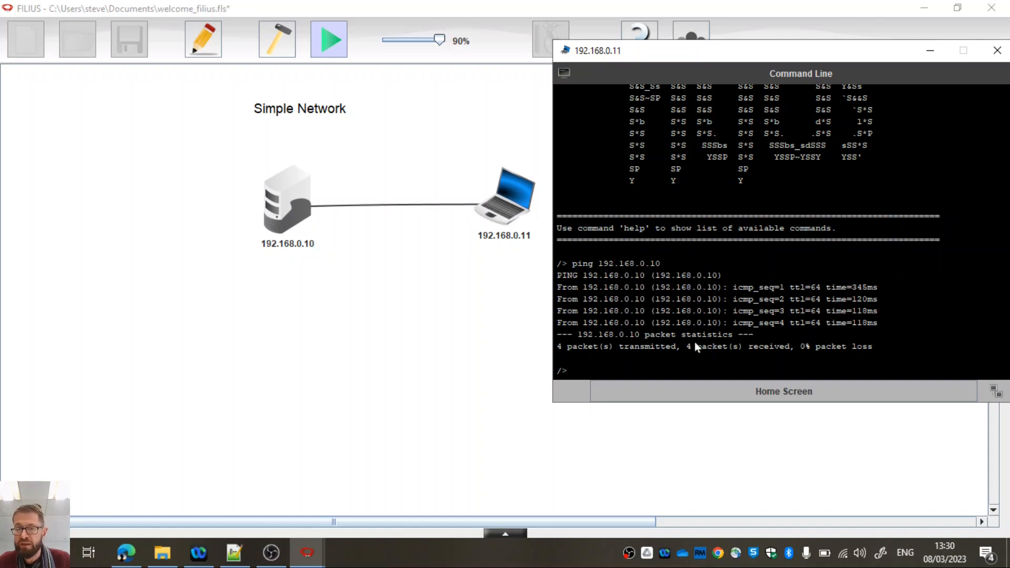
mouse_move(578, 288)
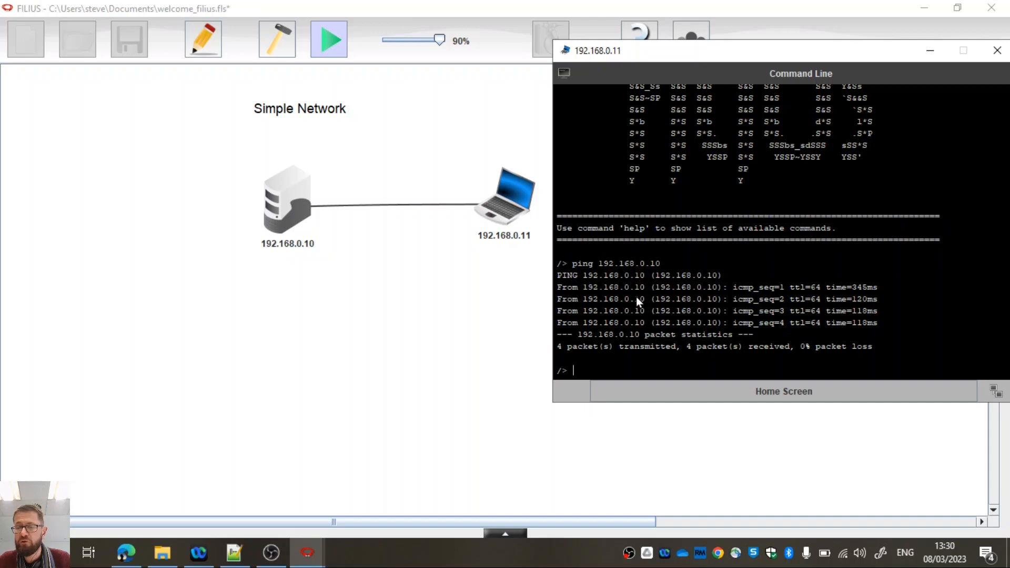
mouse_move(647, 341)
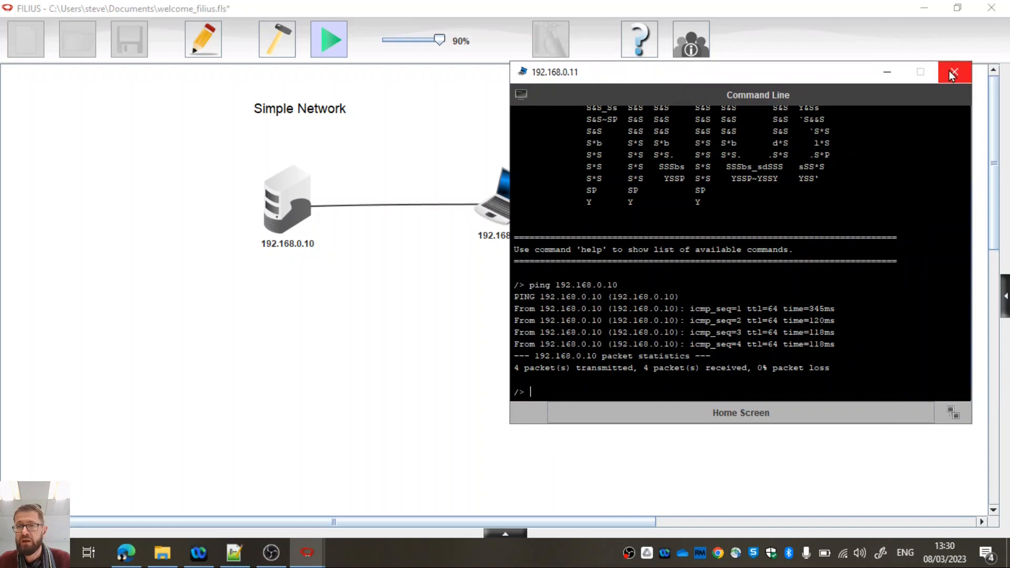
Close the notebook's terminal and get Command Line running on computer 192.168.0.10
left_click(954, 71)
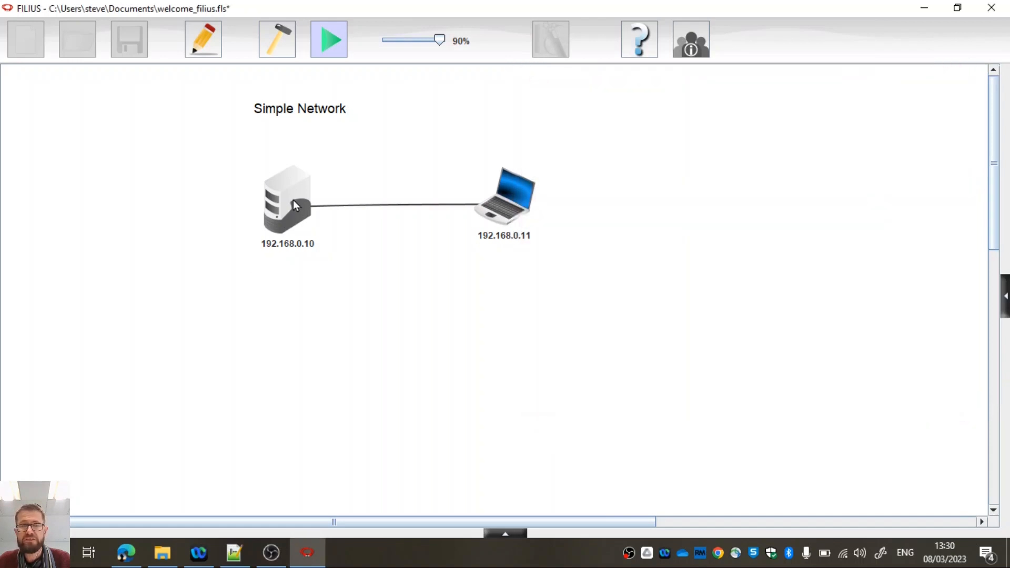
double_click(287, 200)
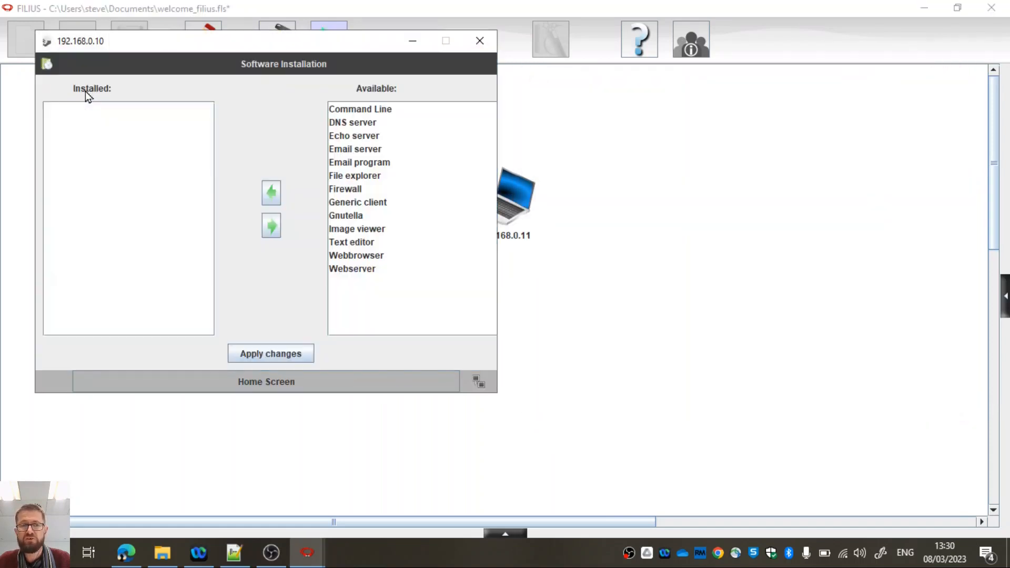
left_click(360, 109)
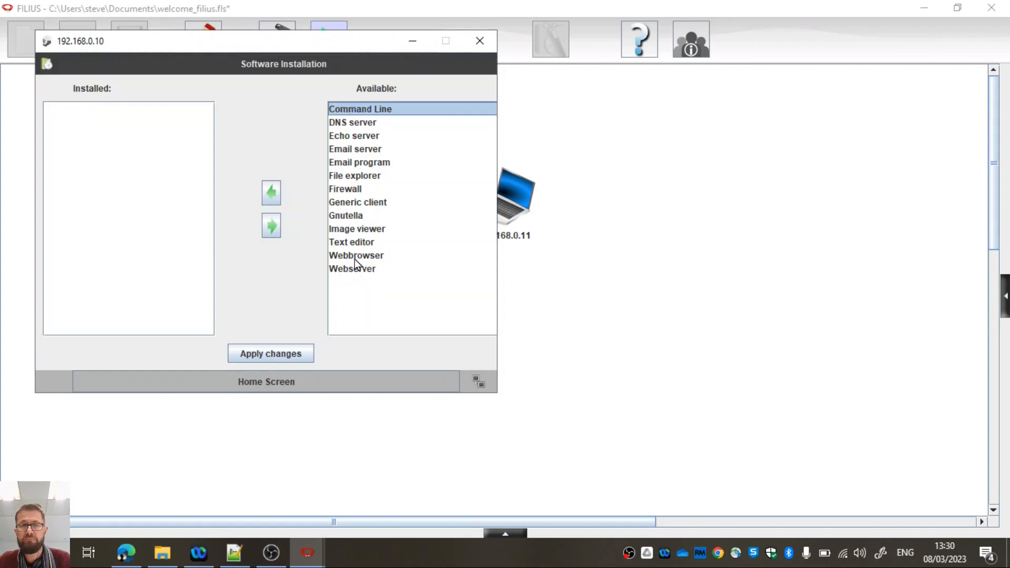
left_click(265, 381)
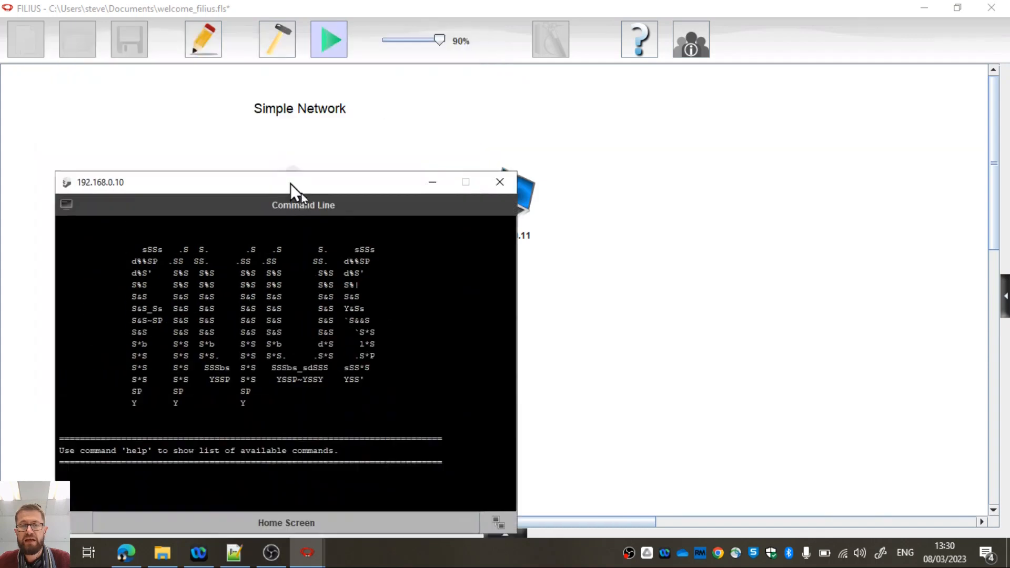
Ping 192.168.0.11 from the computer and get replies with 0% loss
left_click_drag(294, 182, 225, 50)
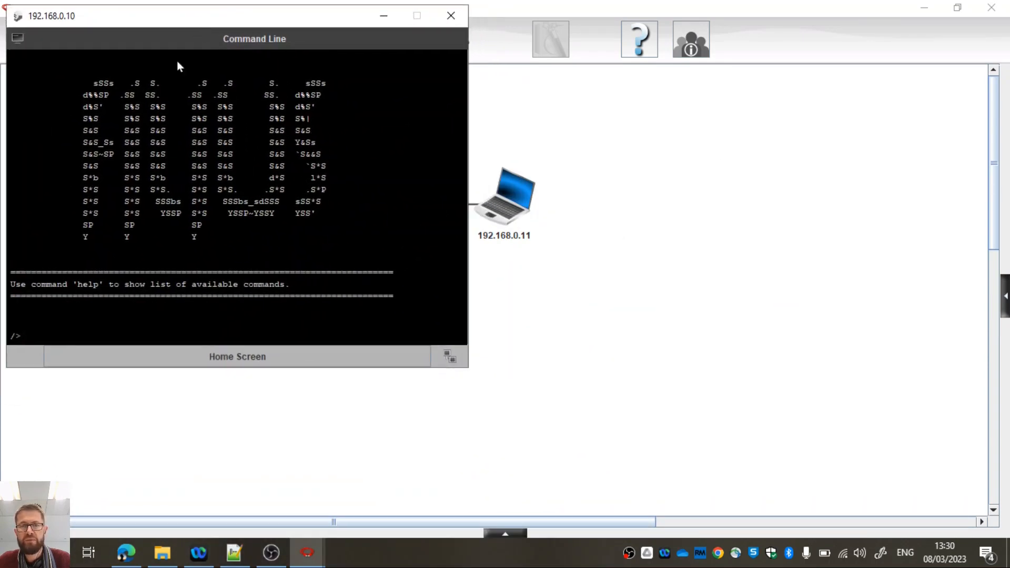
type("ping")
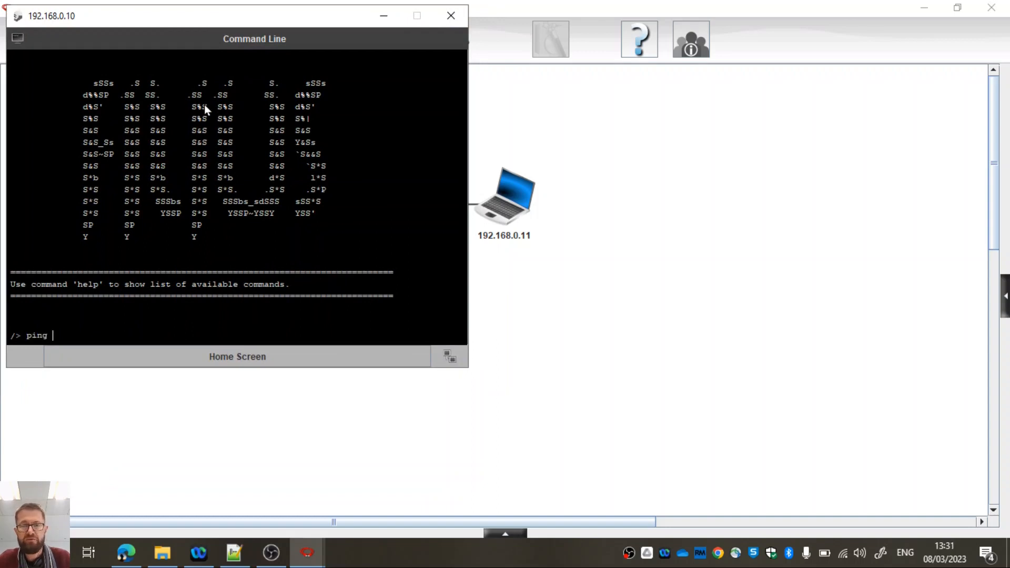
type("192")
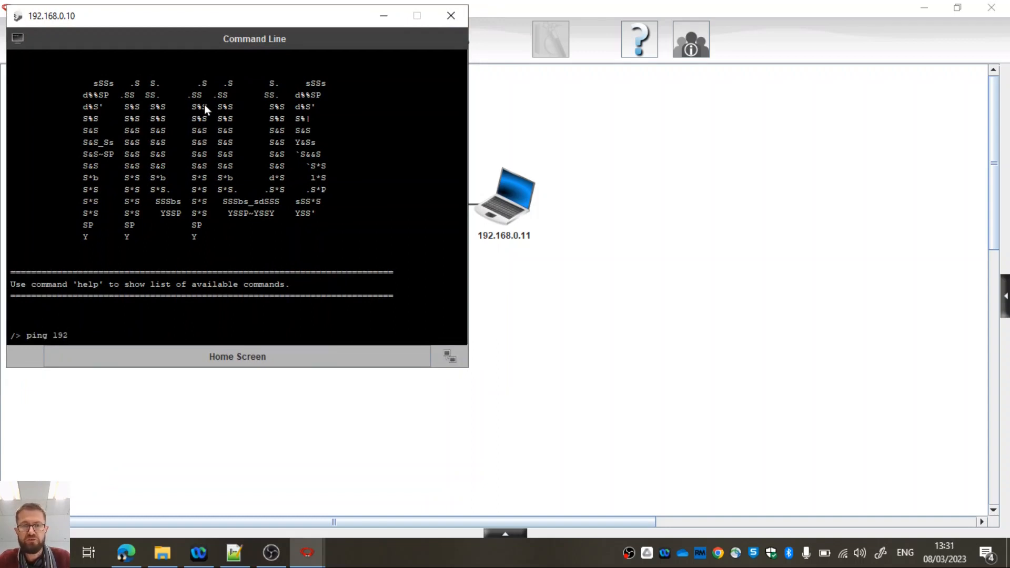
type(".168.0.11")
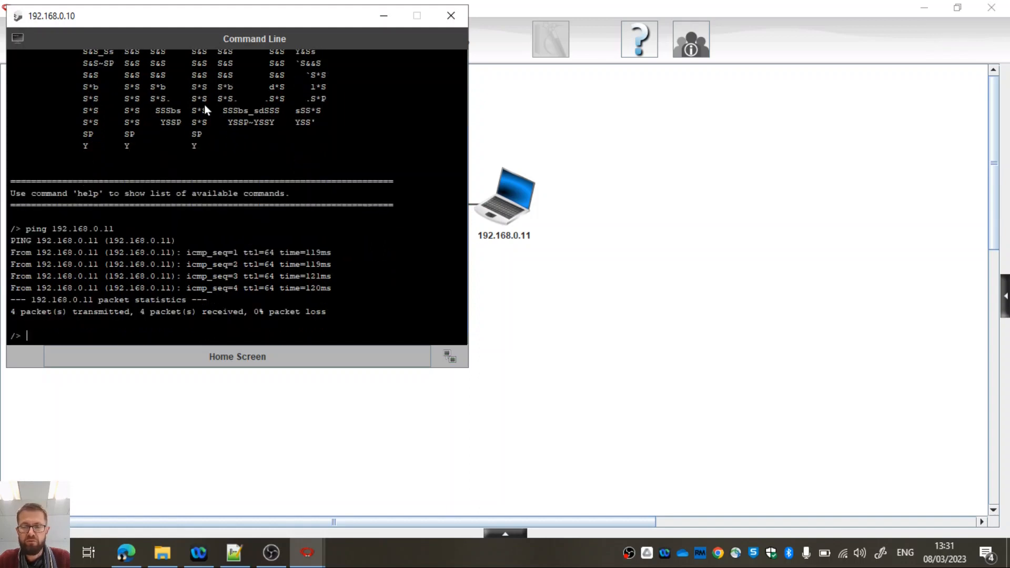
Ping 192.168.0.34, see 100% loss, and return the network to editing mode
type("ping")
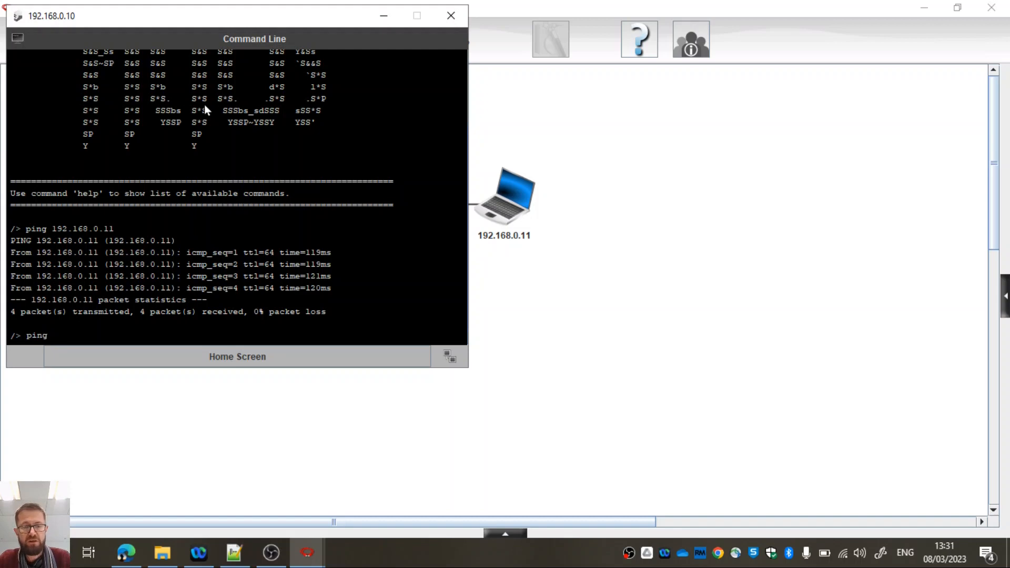
type("192.168")
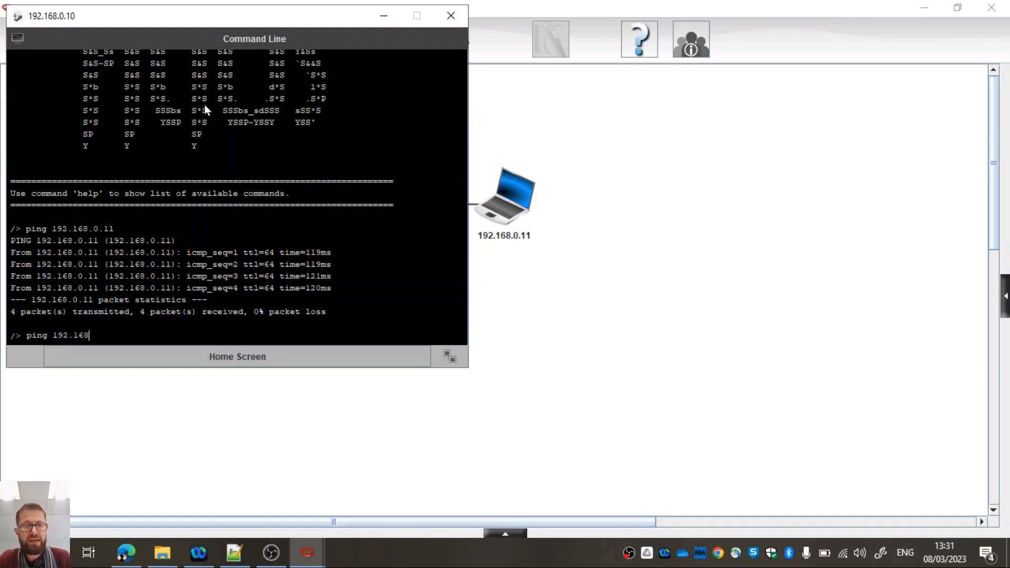
type("0..")
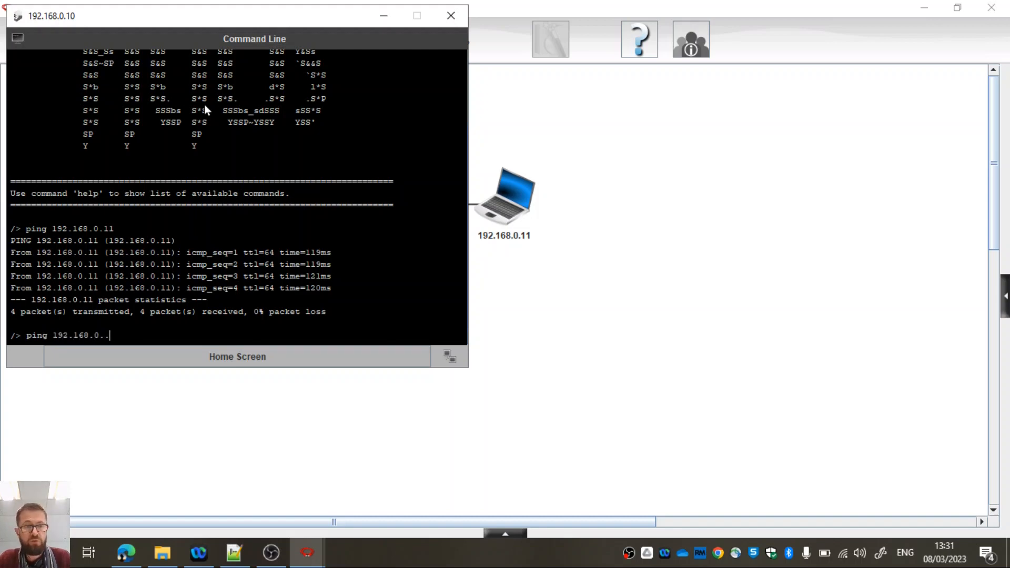
key("Backspace")
type("34")
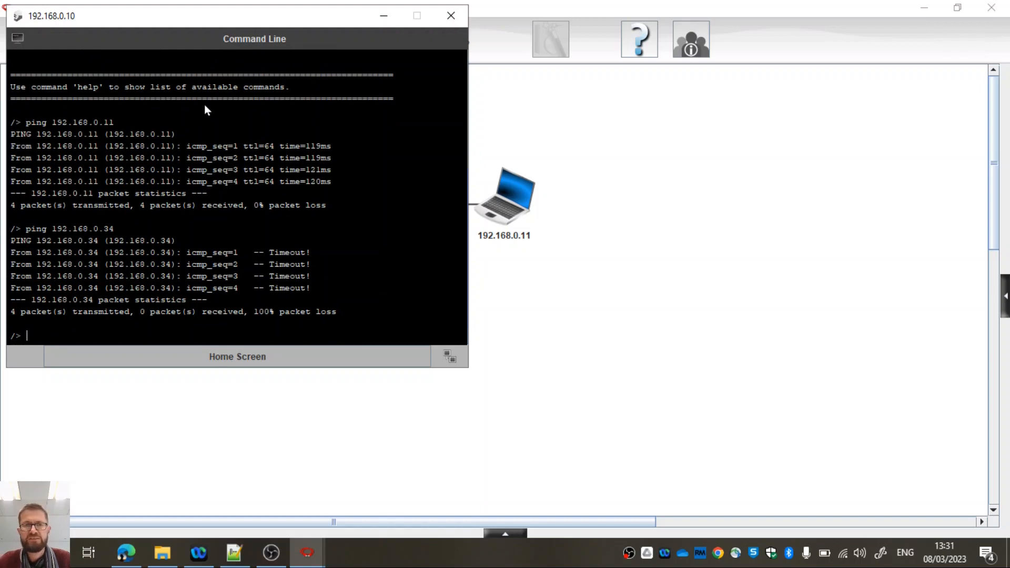
left_click(450, 14)
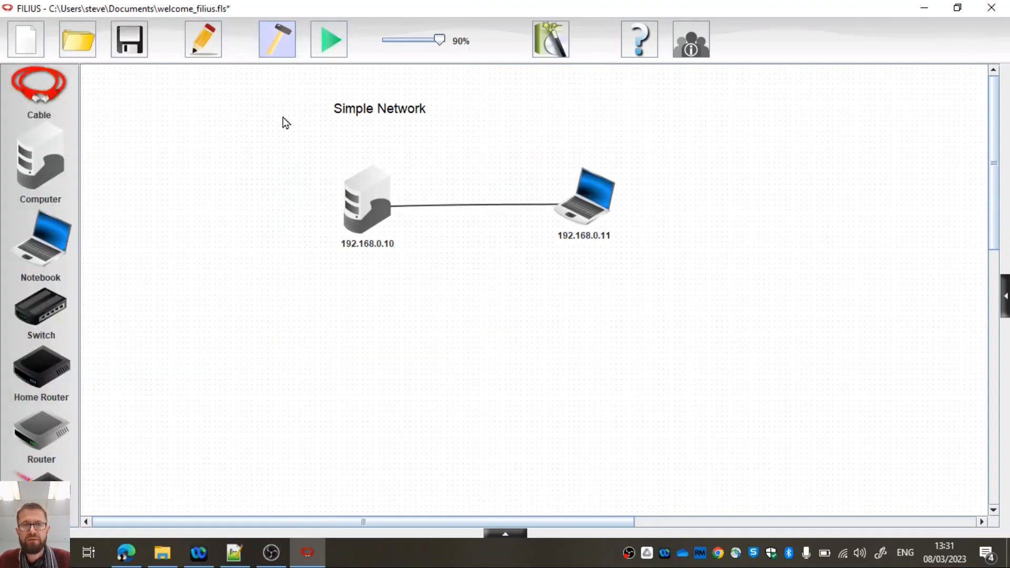
mouse_move(385, 270)
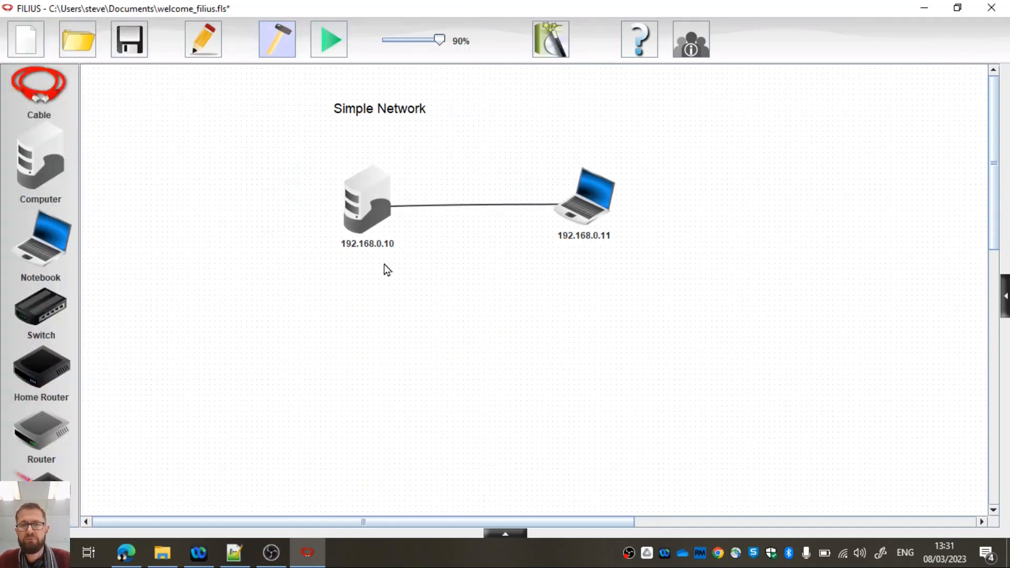
Save the network as welcome_filius.fls in Documents
left_click(128, 39)
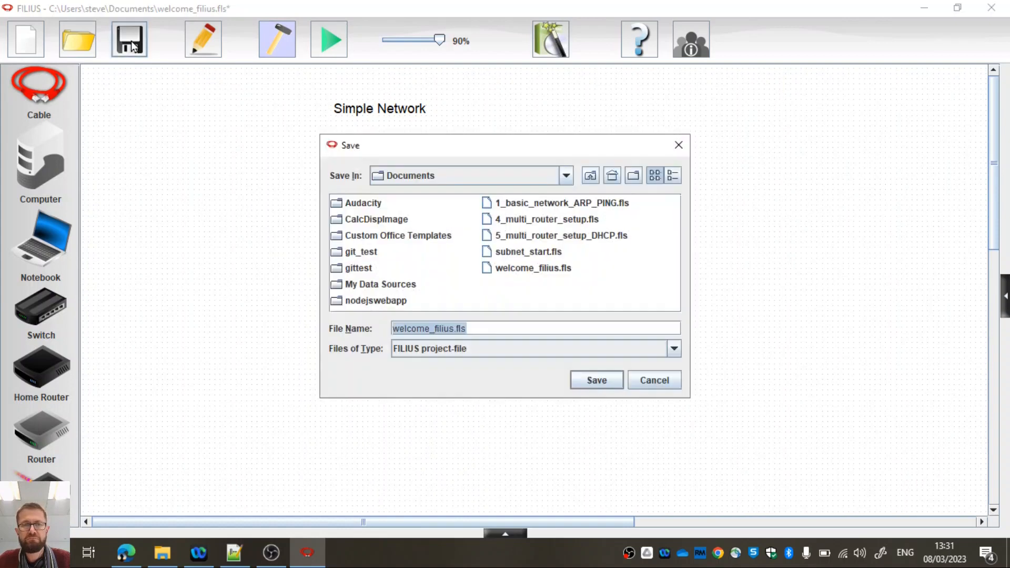
left_click(596, 380)
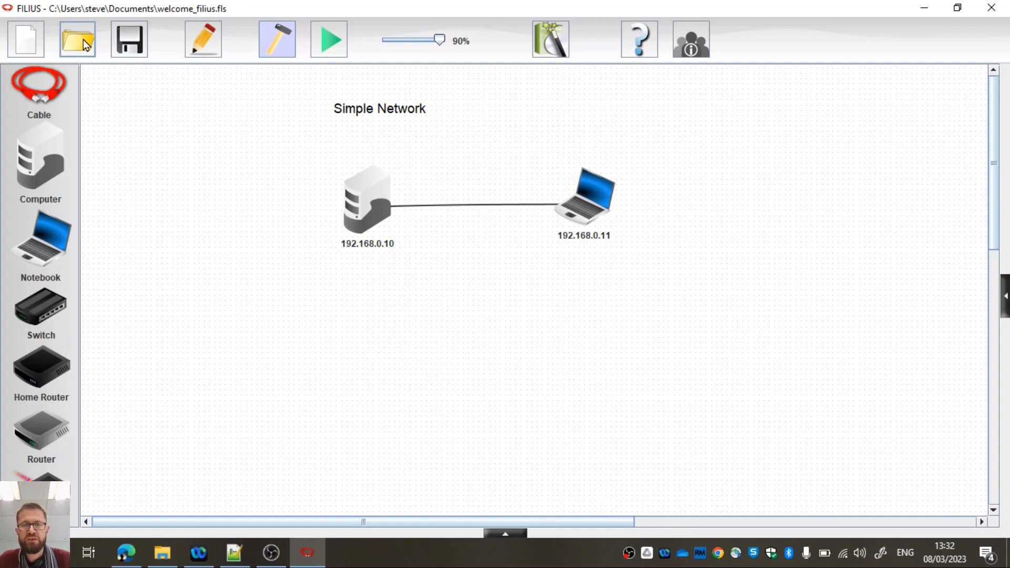
Load the 4_multi_router_setup.fls example showing three connected routers
left_click(77, 39)
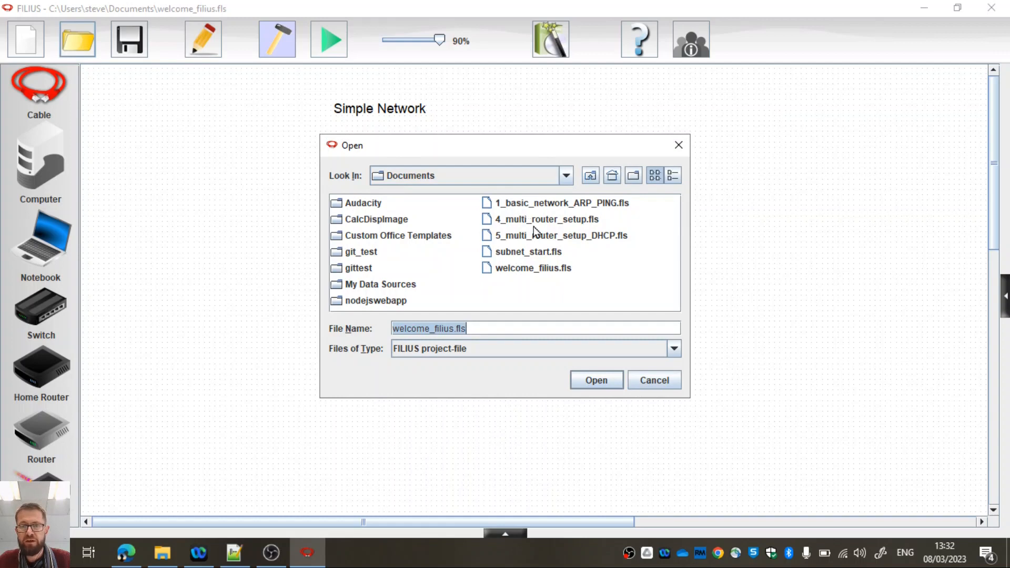
left_click(544, 219)
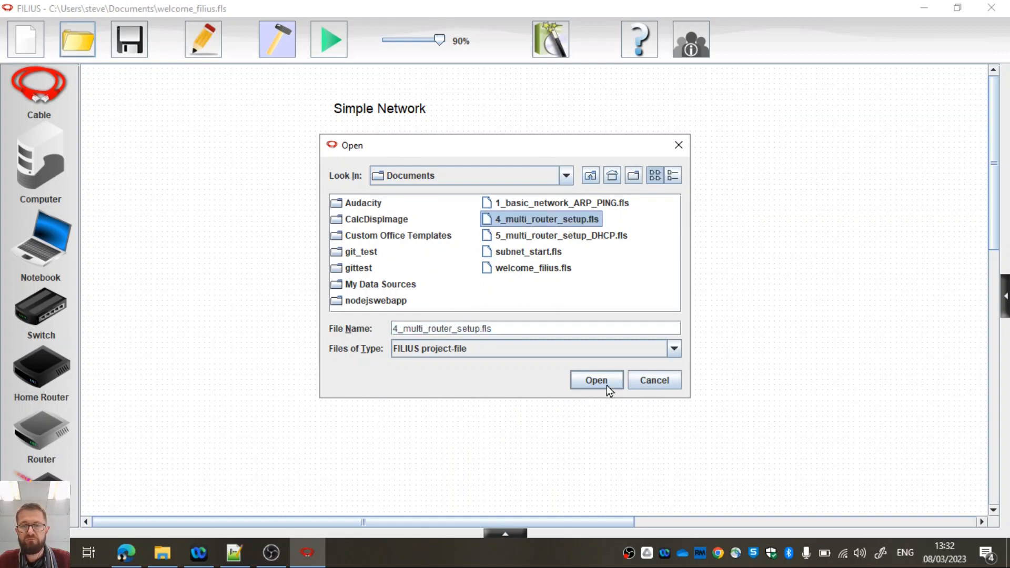
left_click(596, 380)
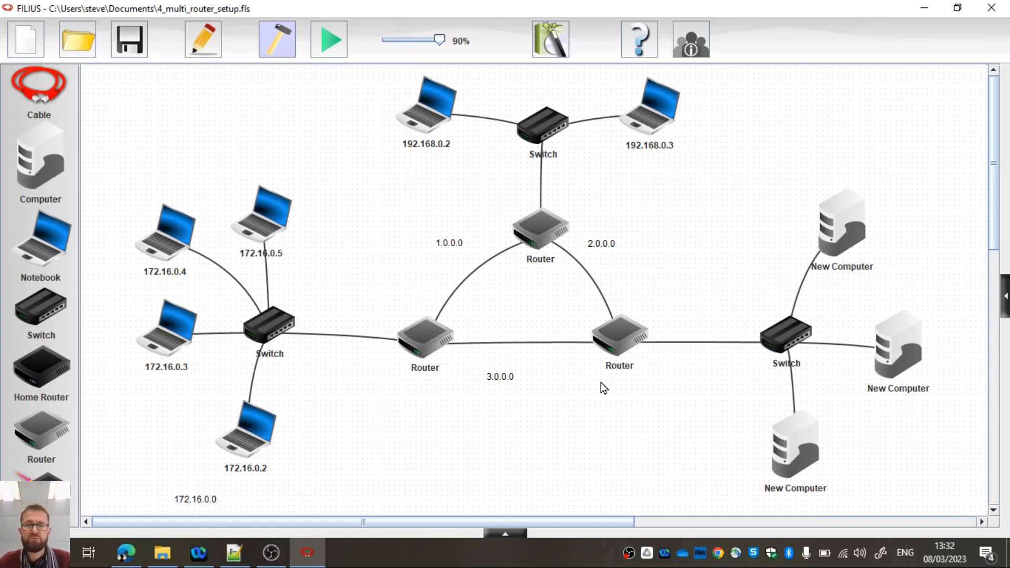
mouse_move(246, 422)
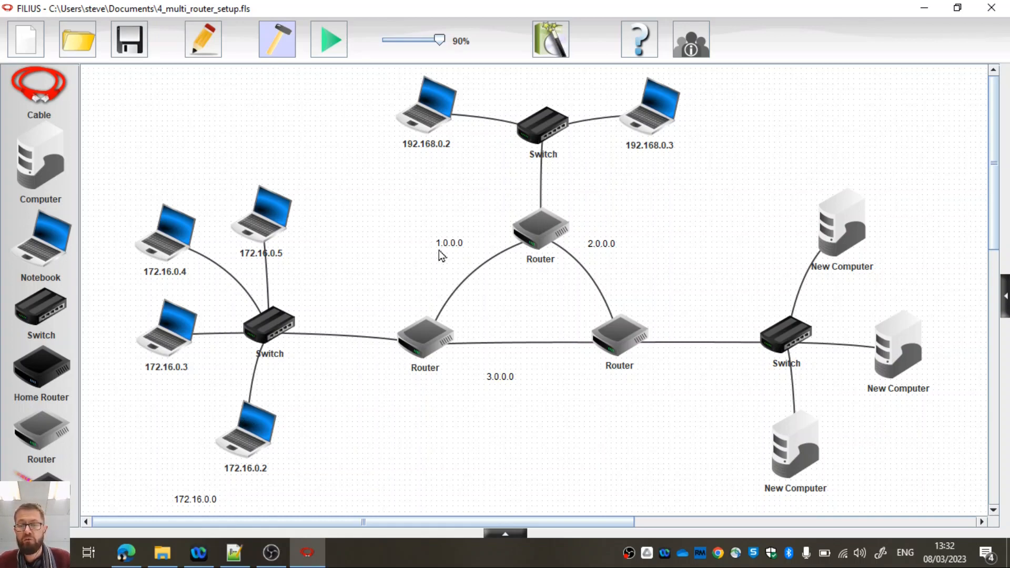
mouse_move(604, 243)
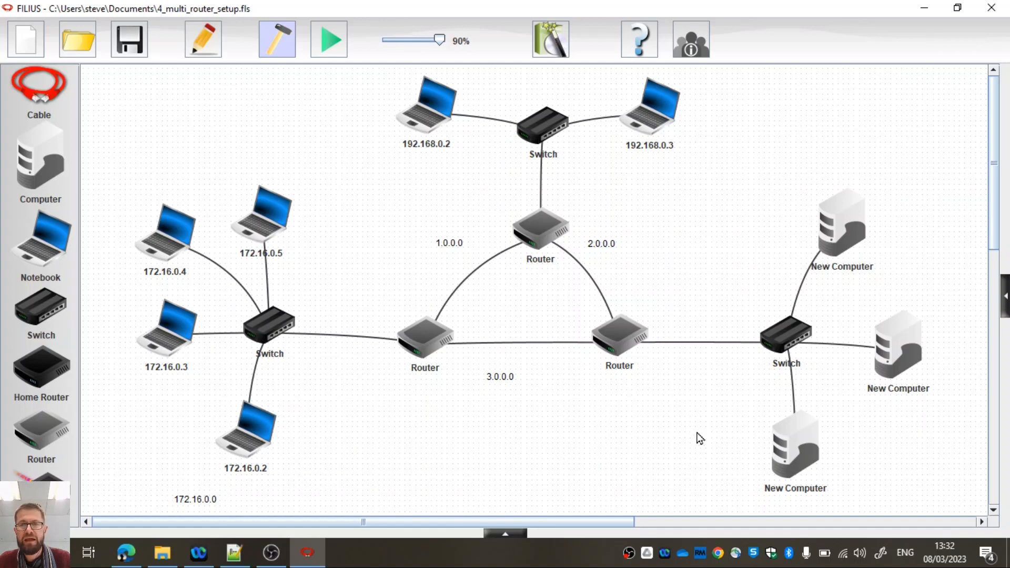
mouse_move(612, 159)
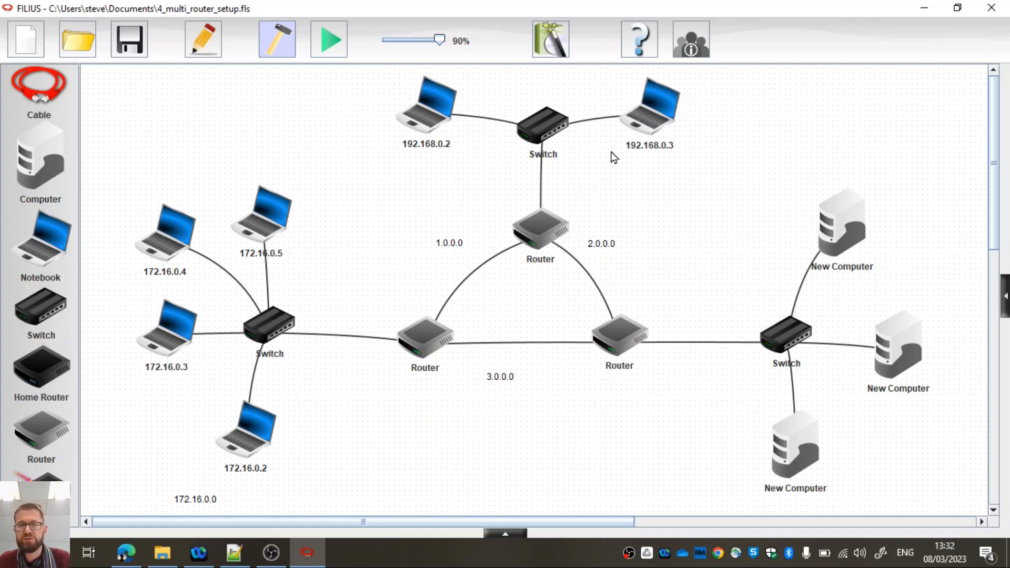
mouse_move(644, 204)
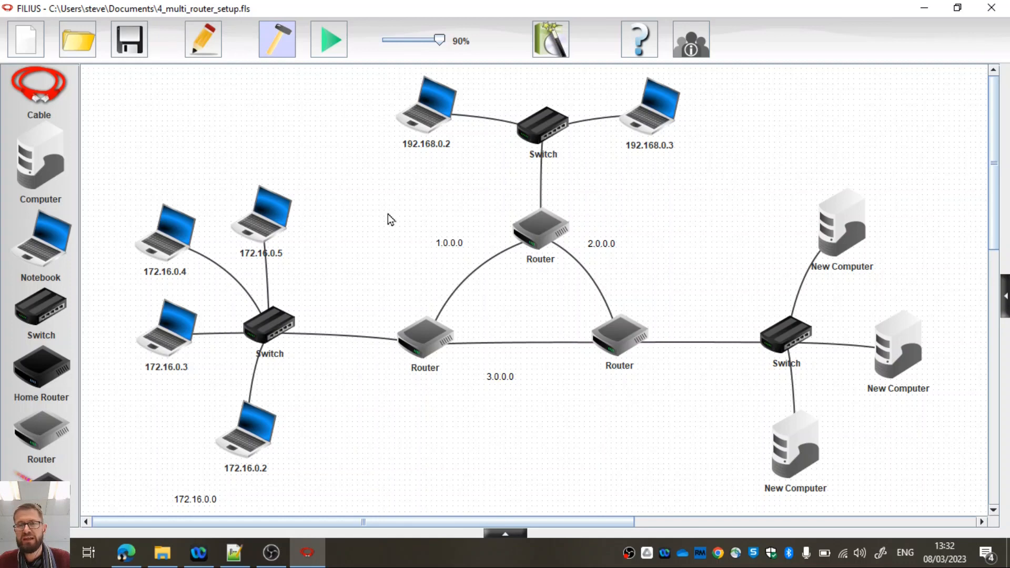
mouse_move(522, 235)
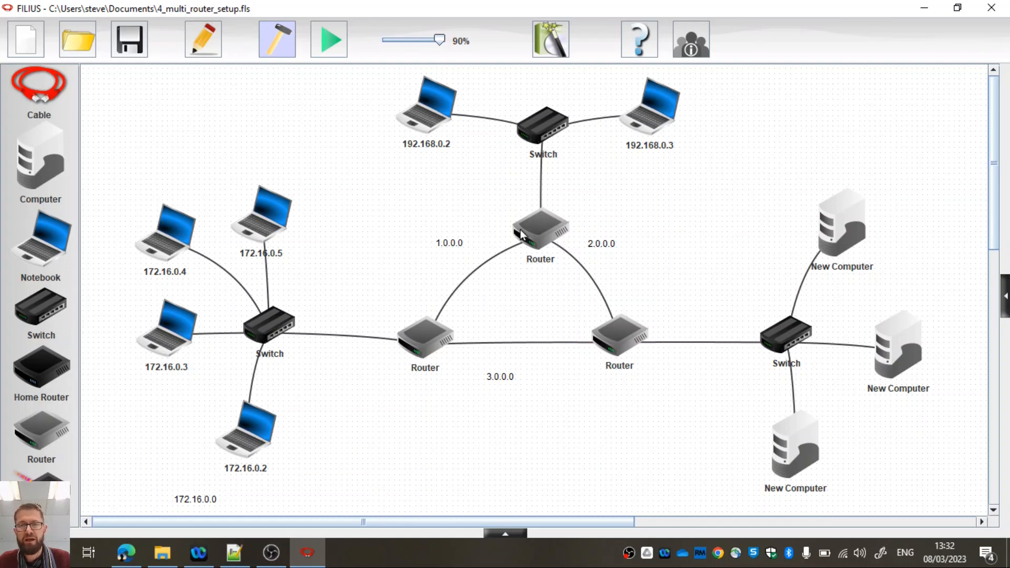